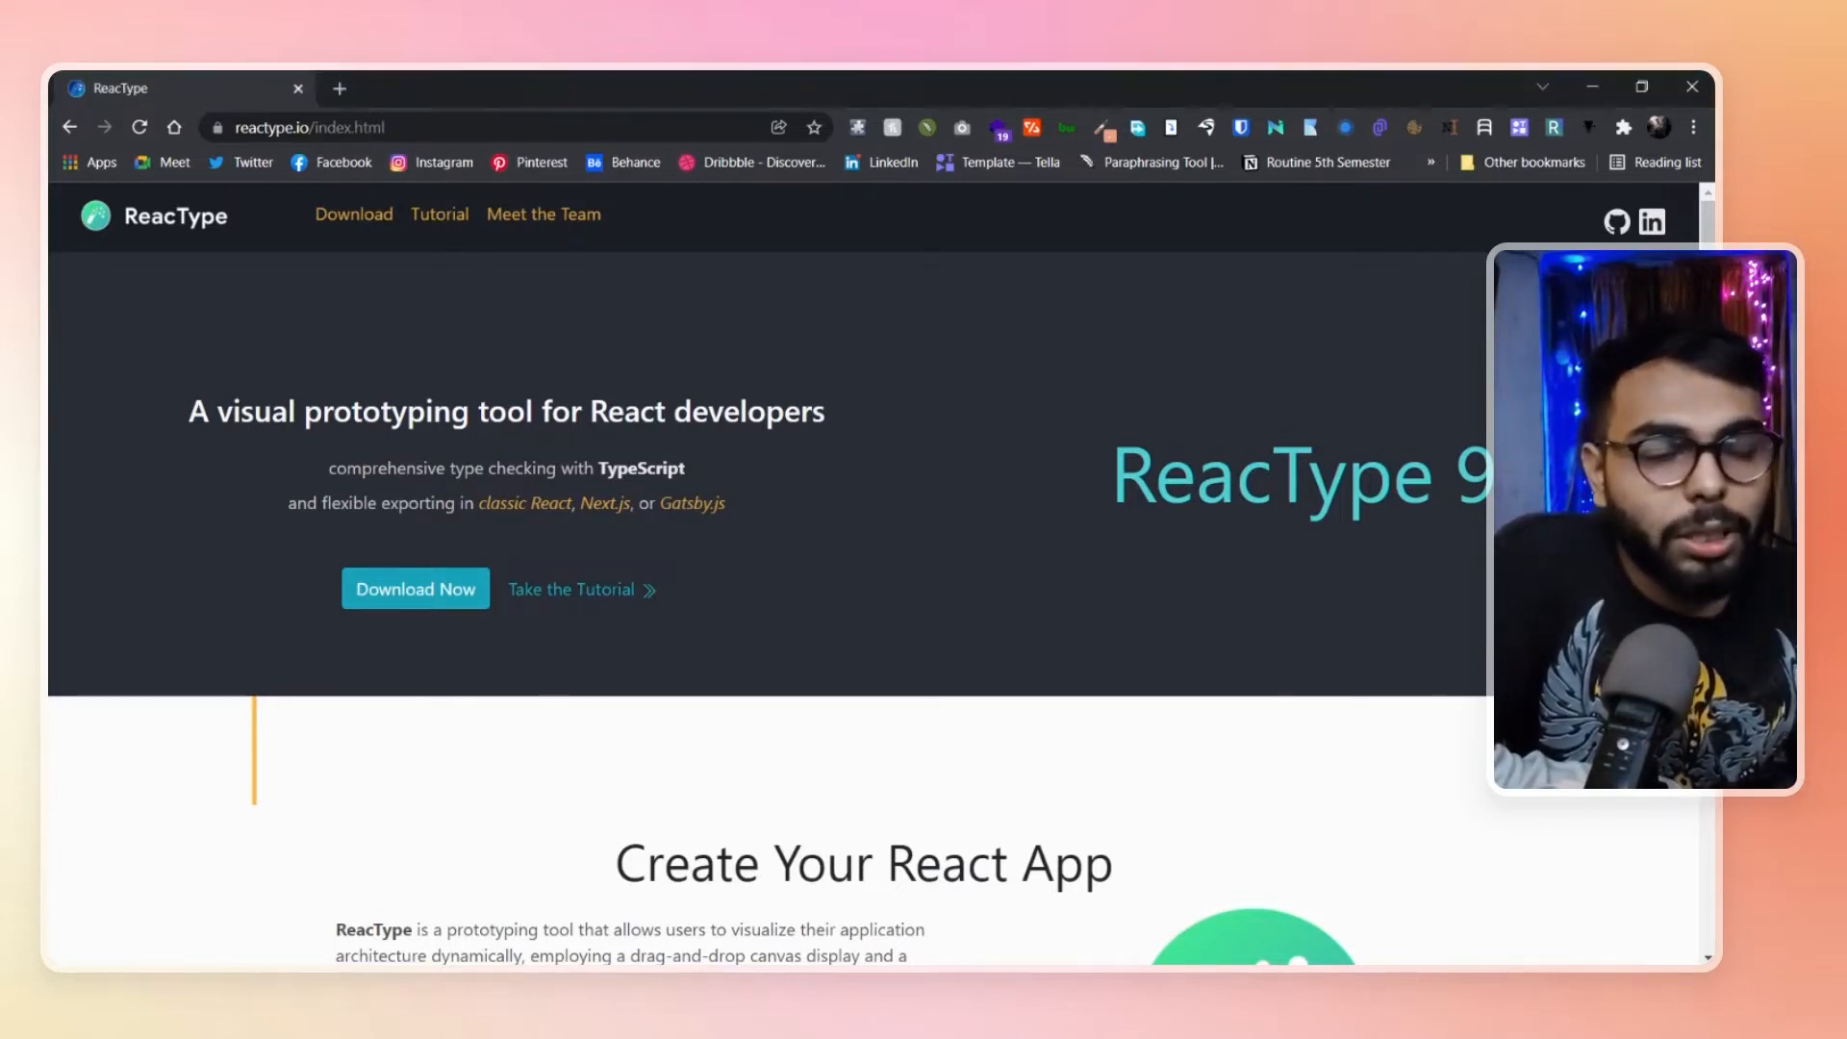
scroll("down", 3)
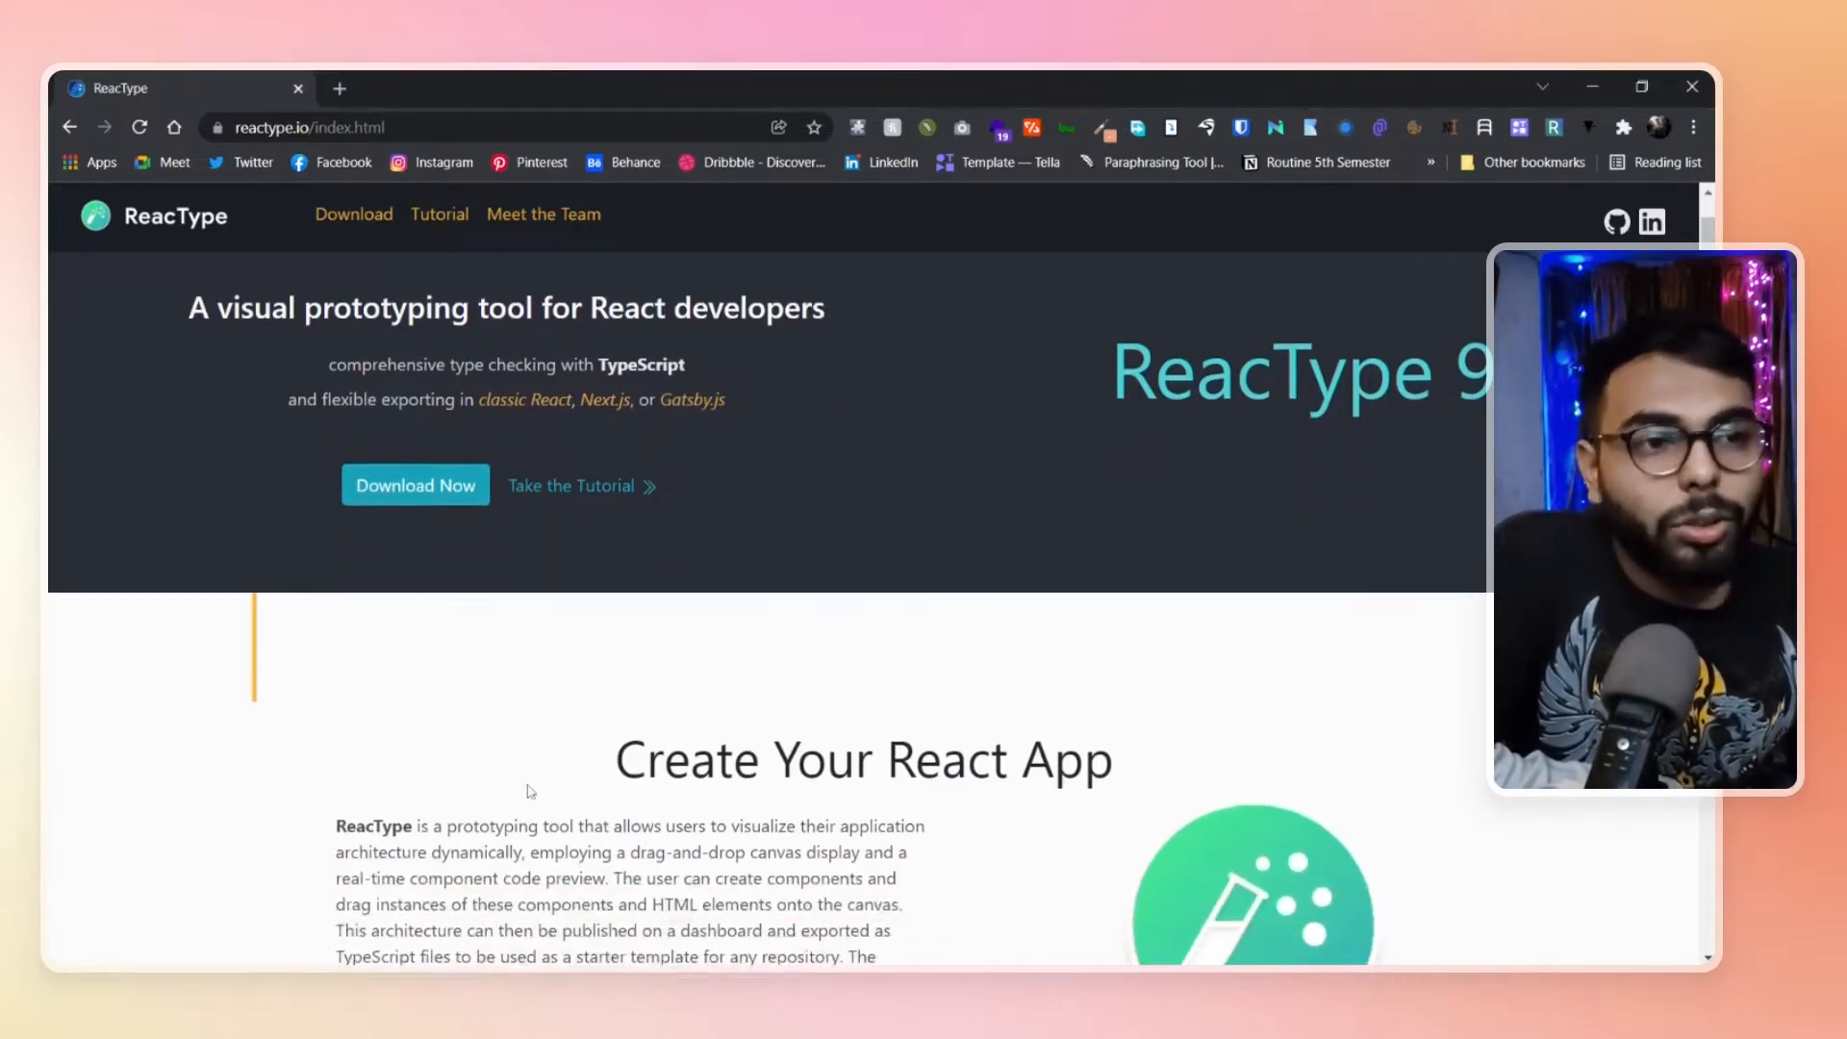
scroll("up", 3)
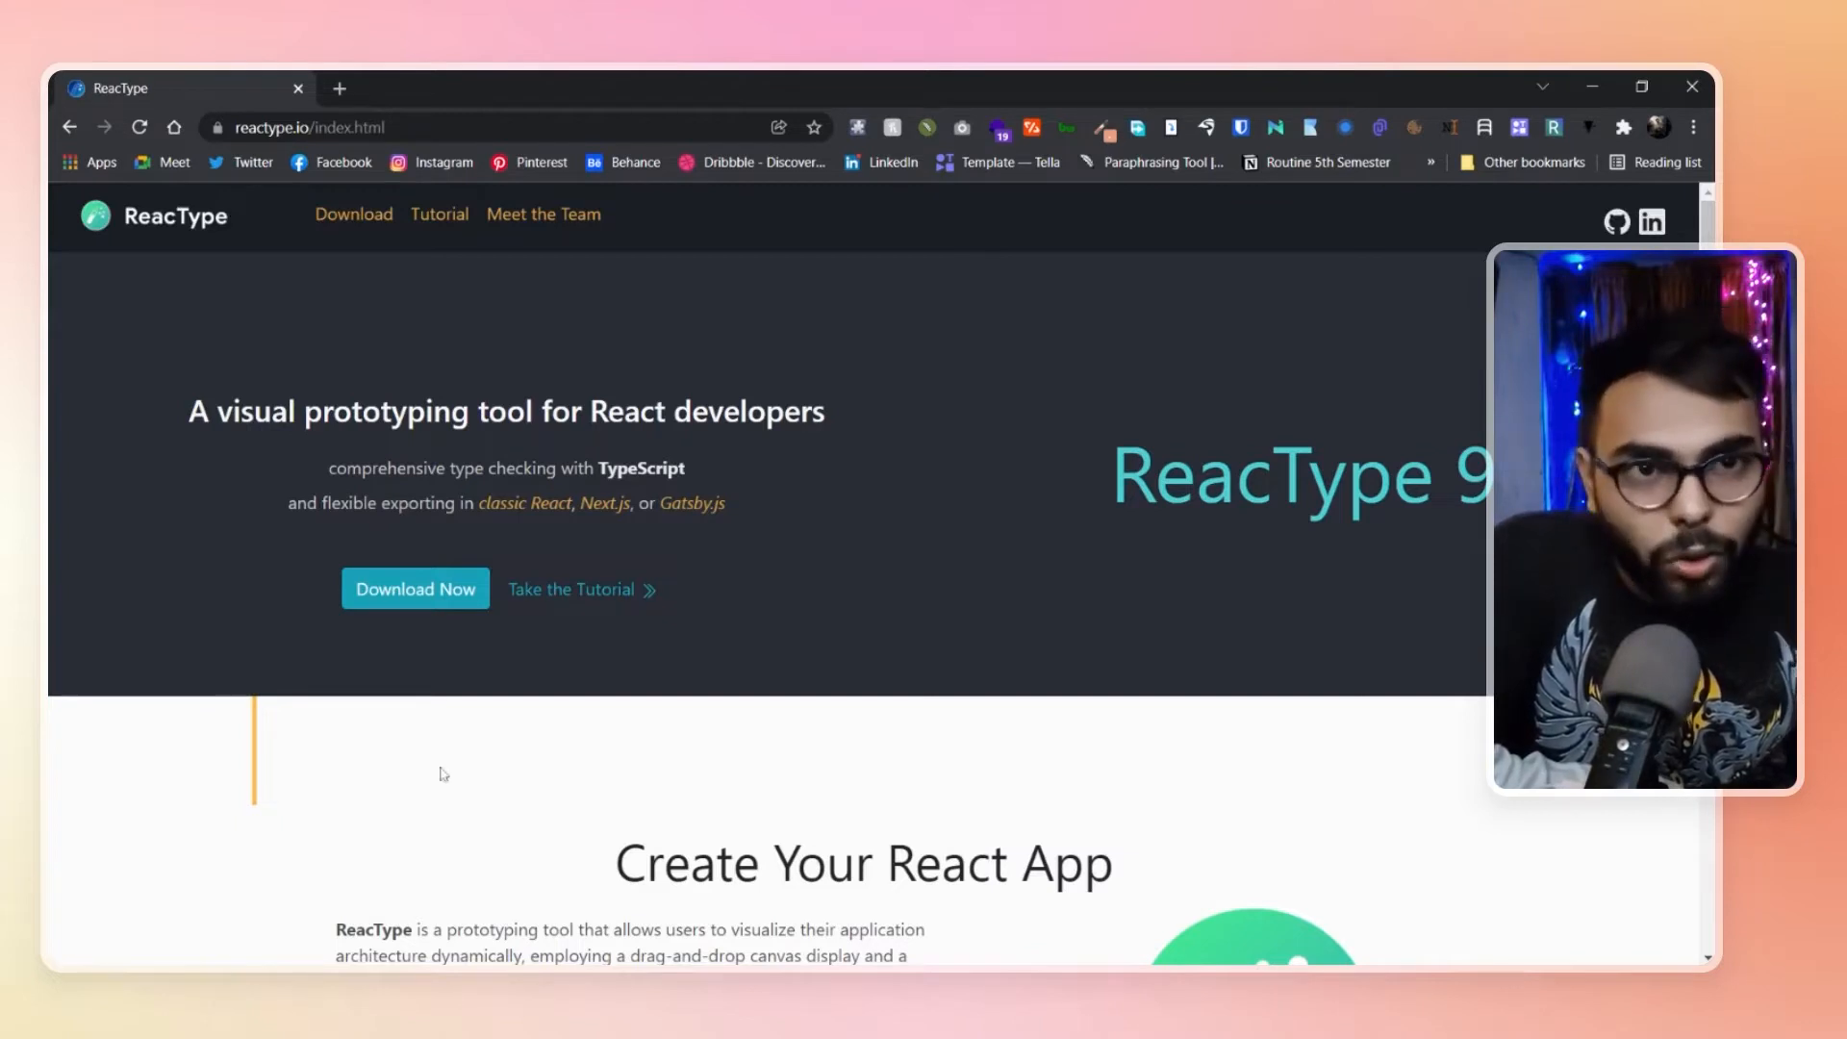
mouse_move(716, 683)
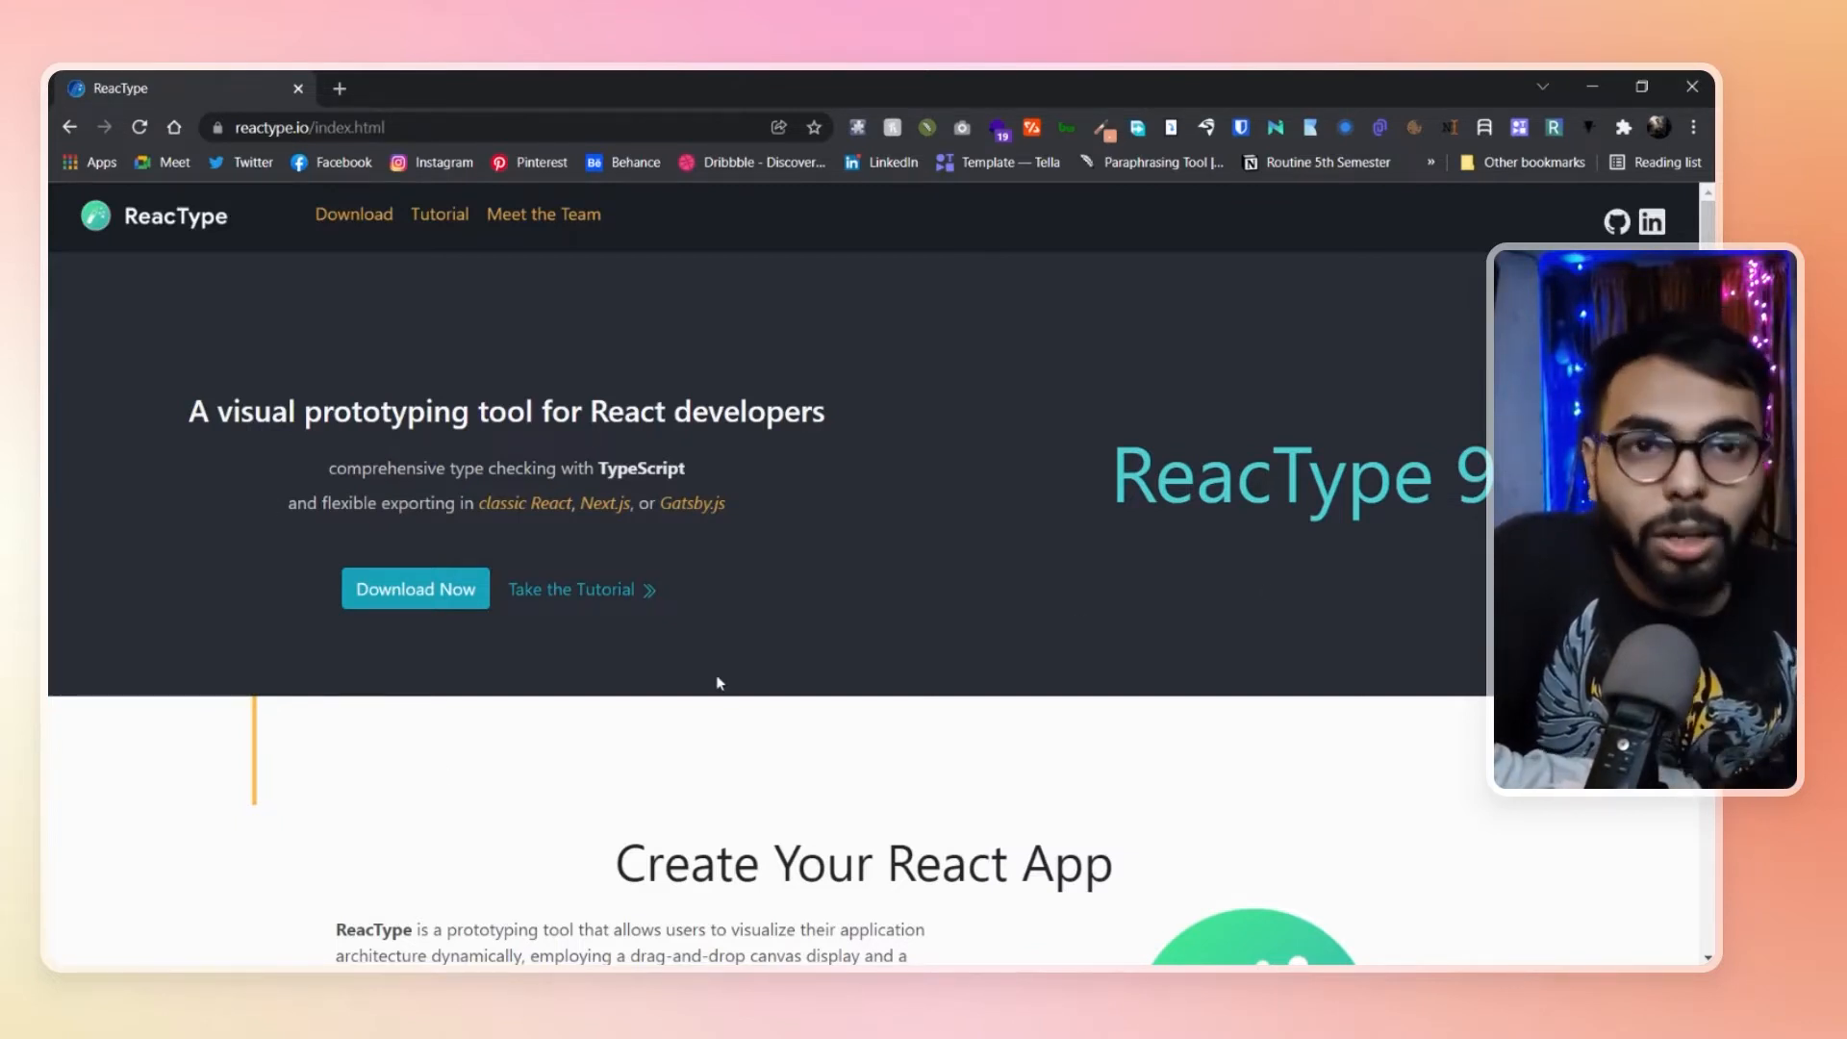
mouse_move(878, 635)
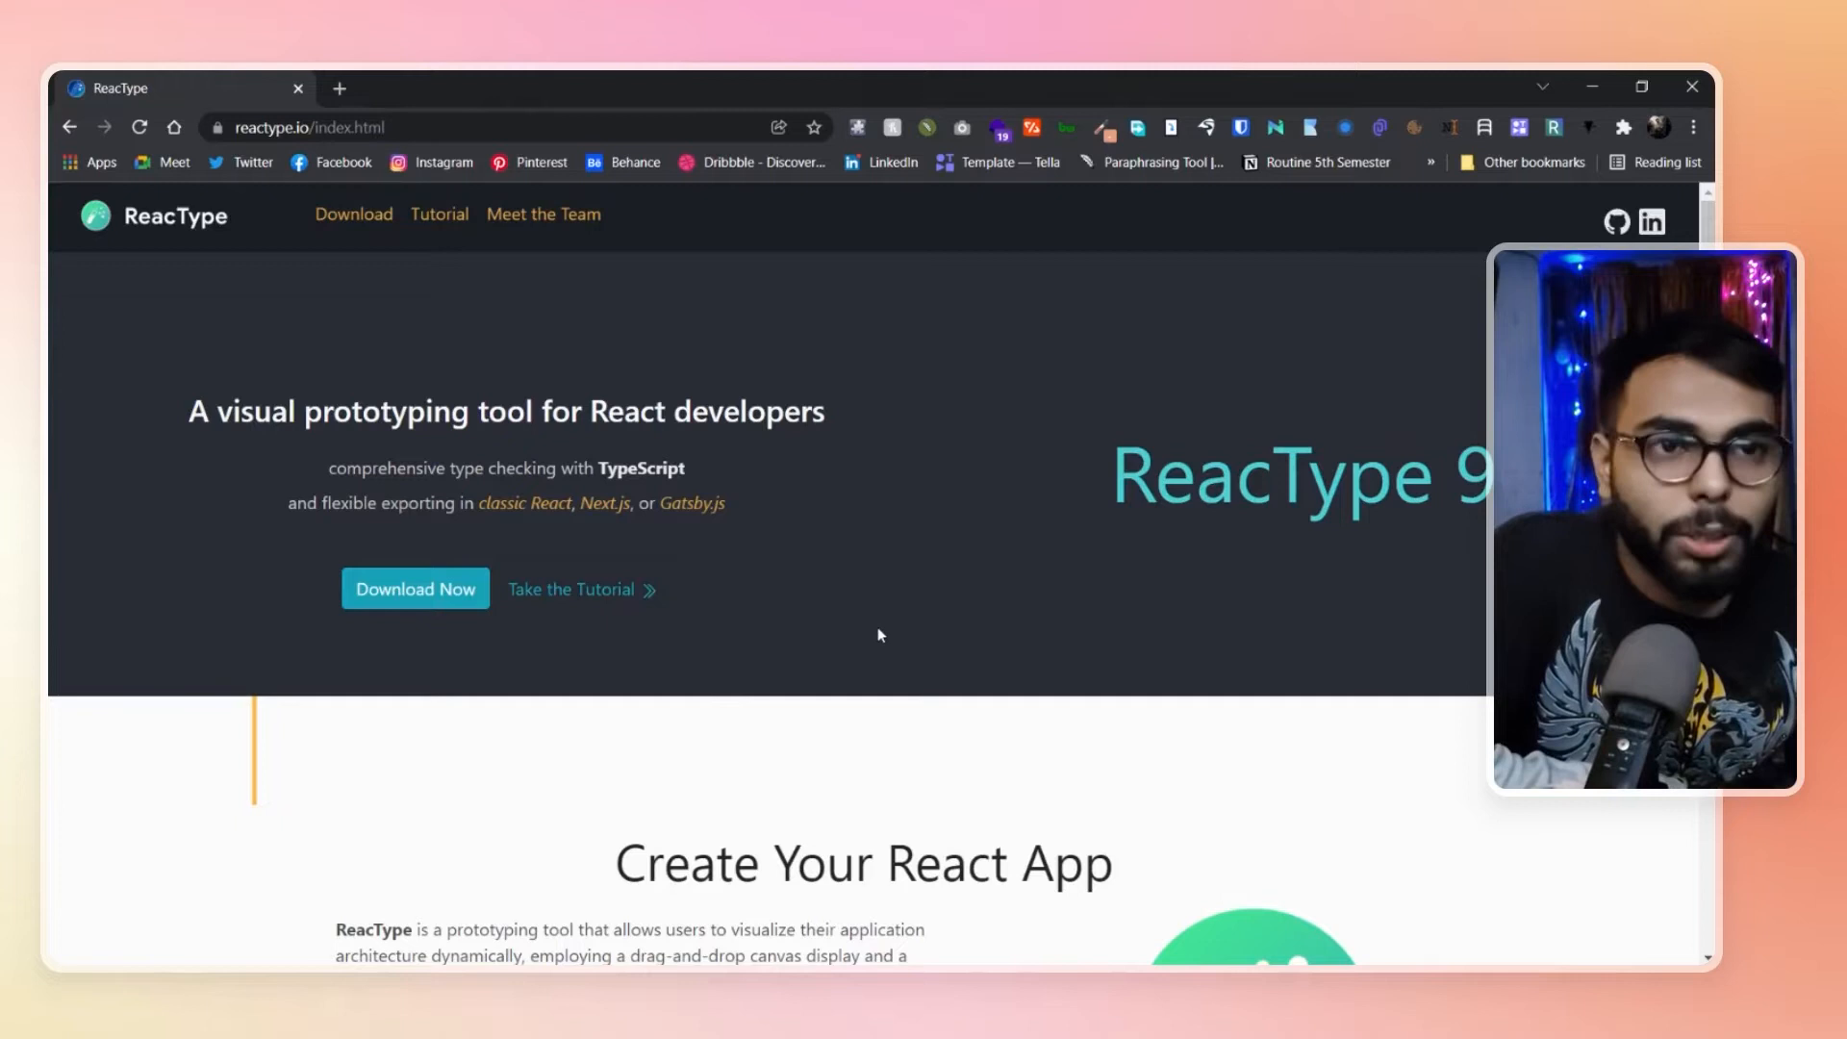
scroll("down", 3)
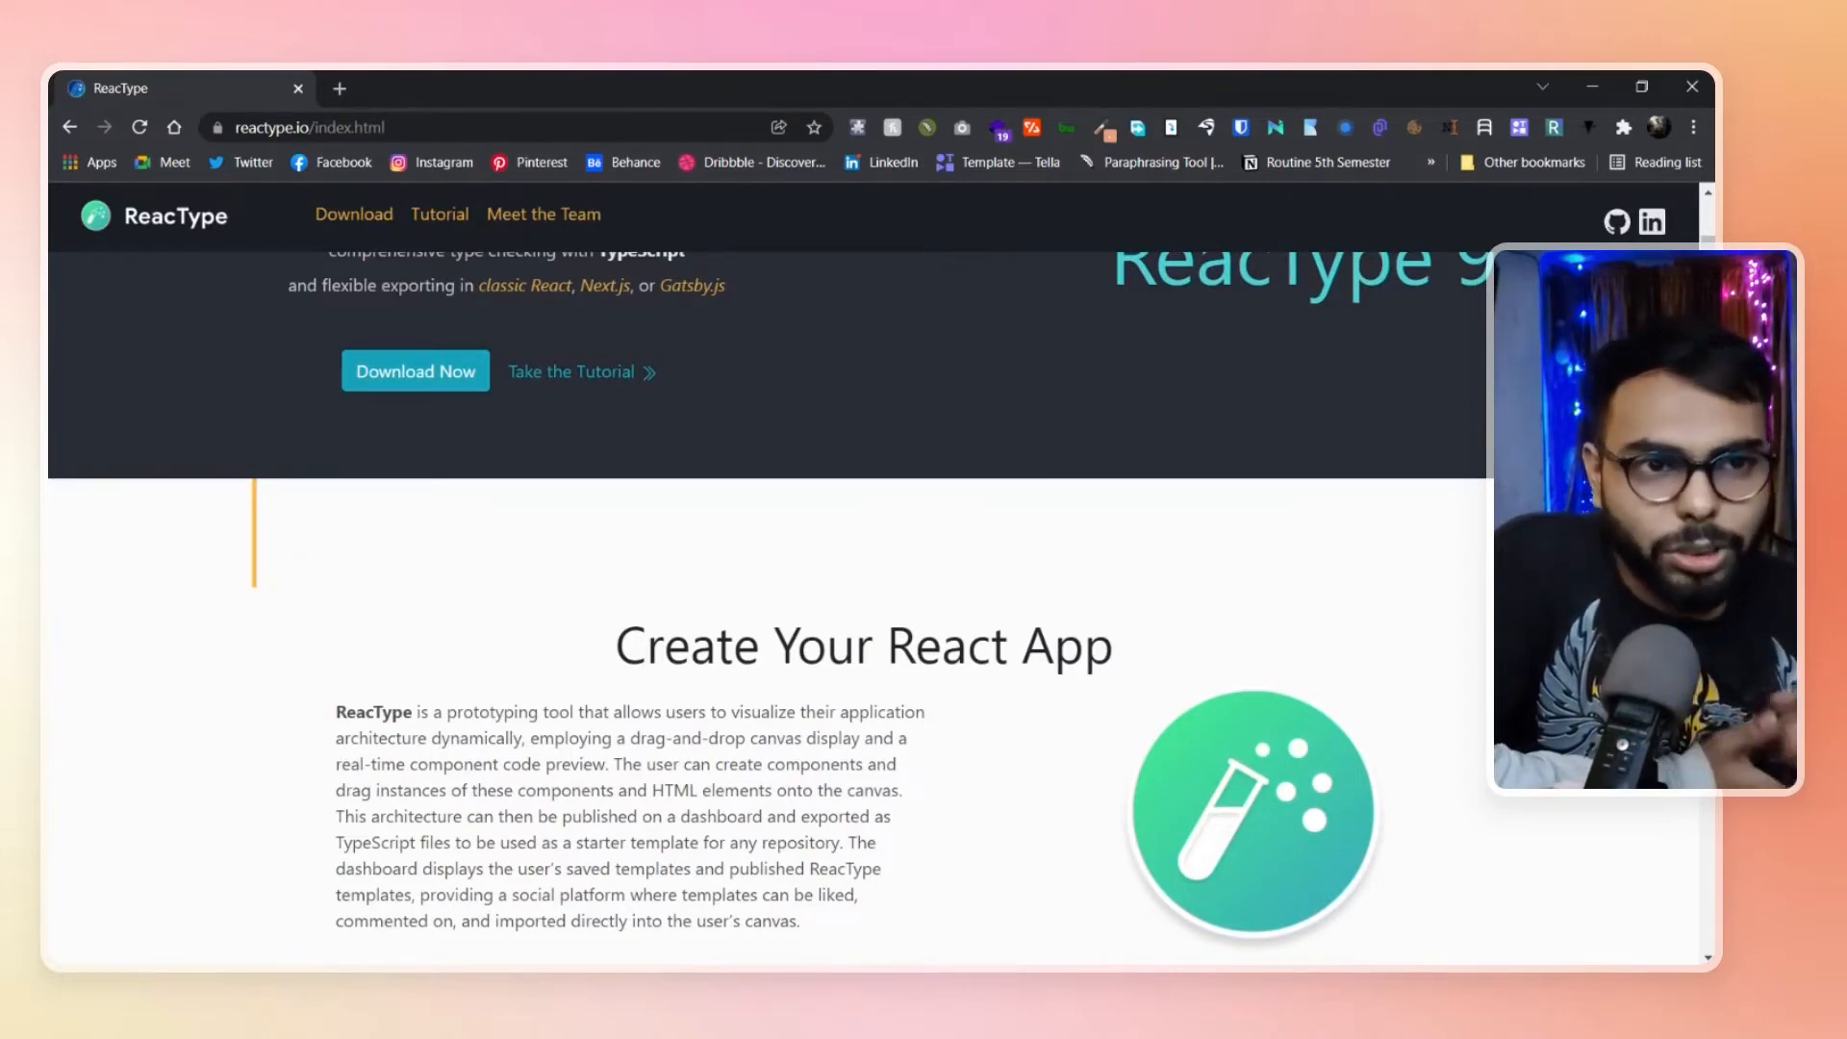
scroll("down", 3)
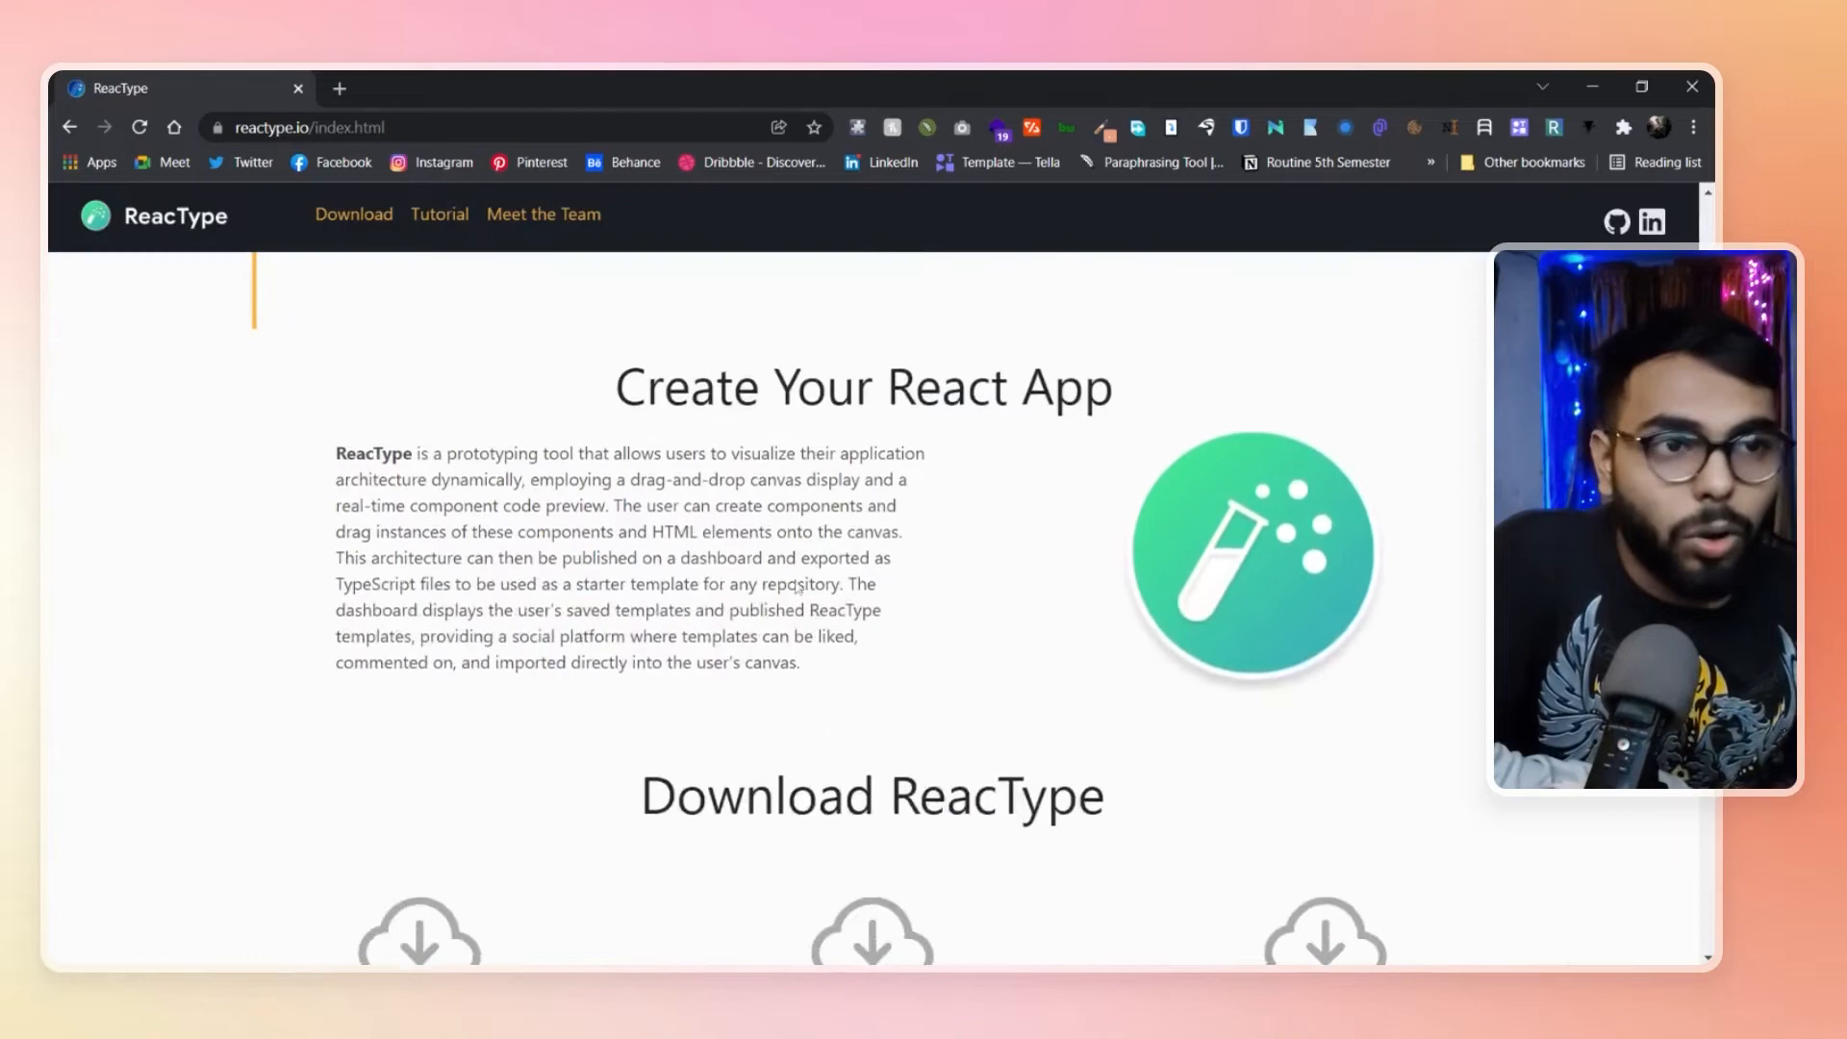
scroll("down", 3)
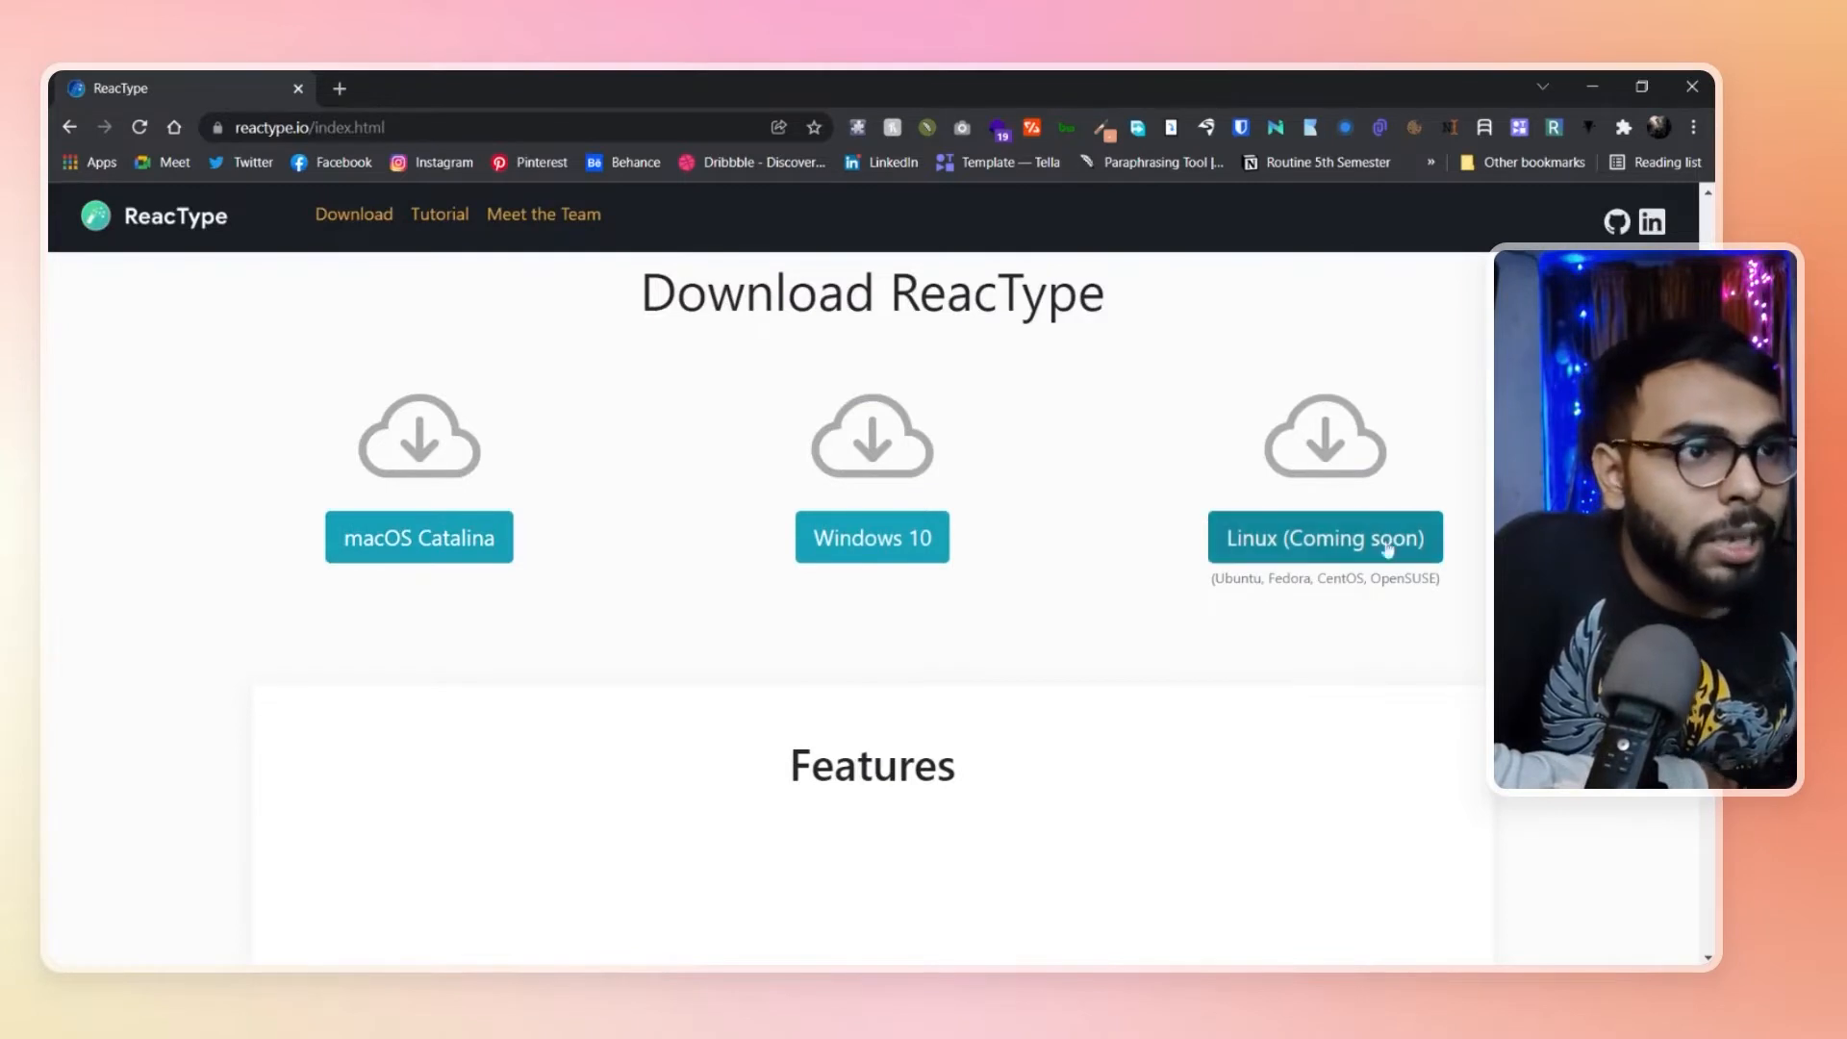
scroll("down", 3)
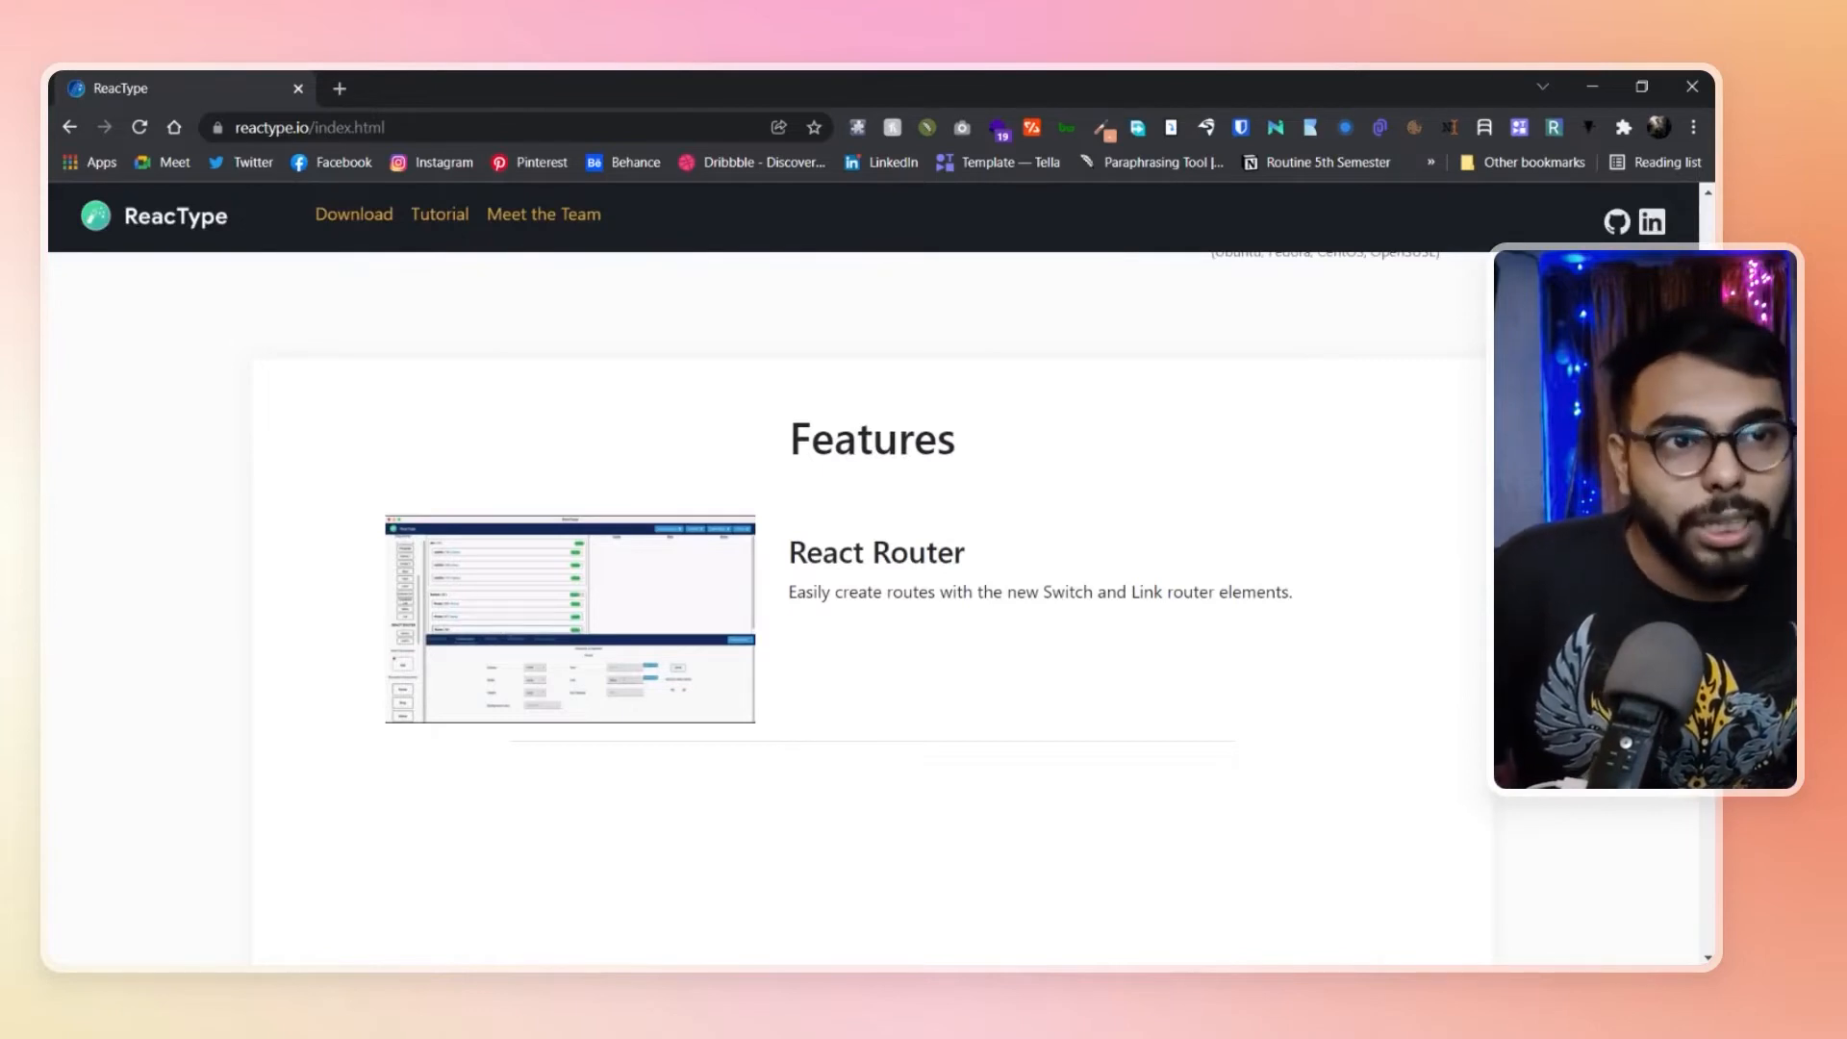
scroll("down", 3)
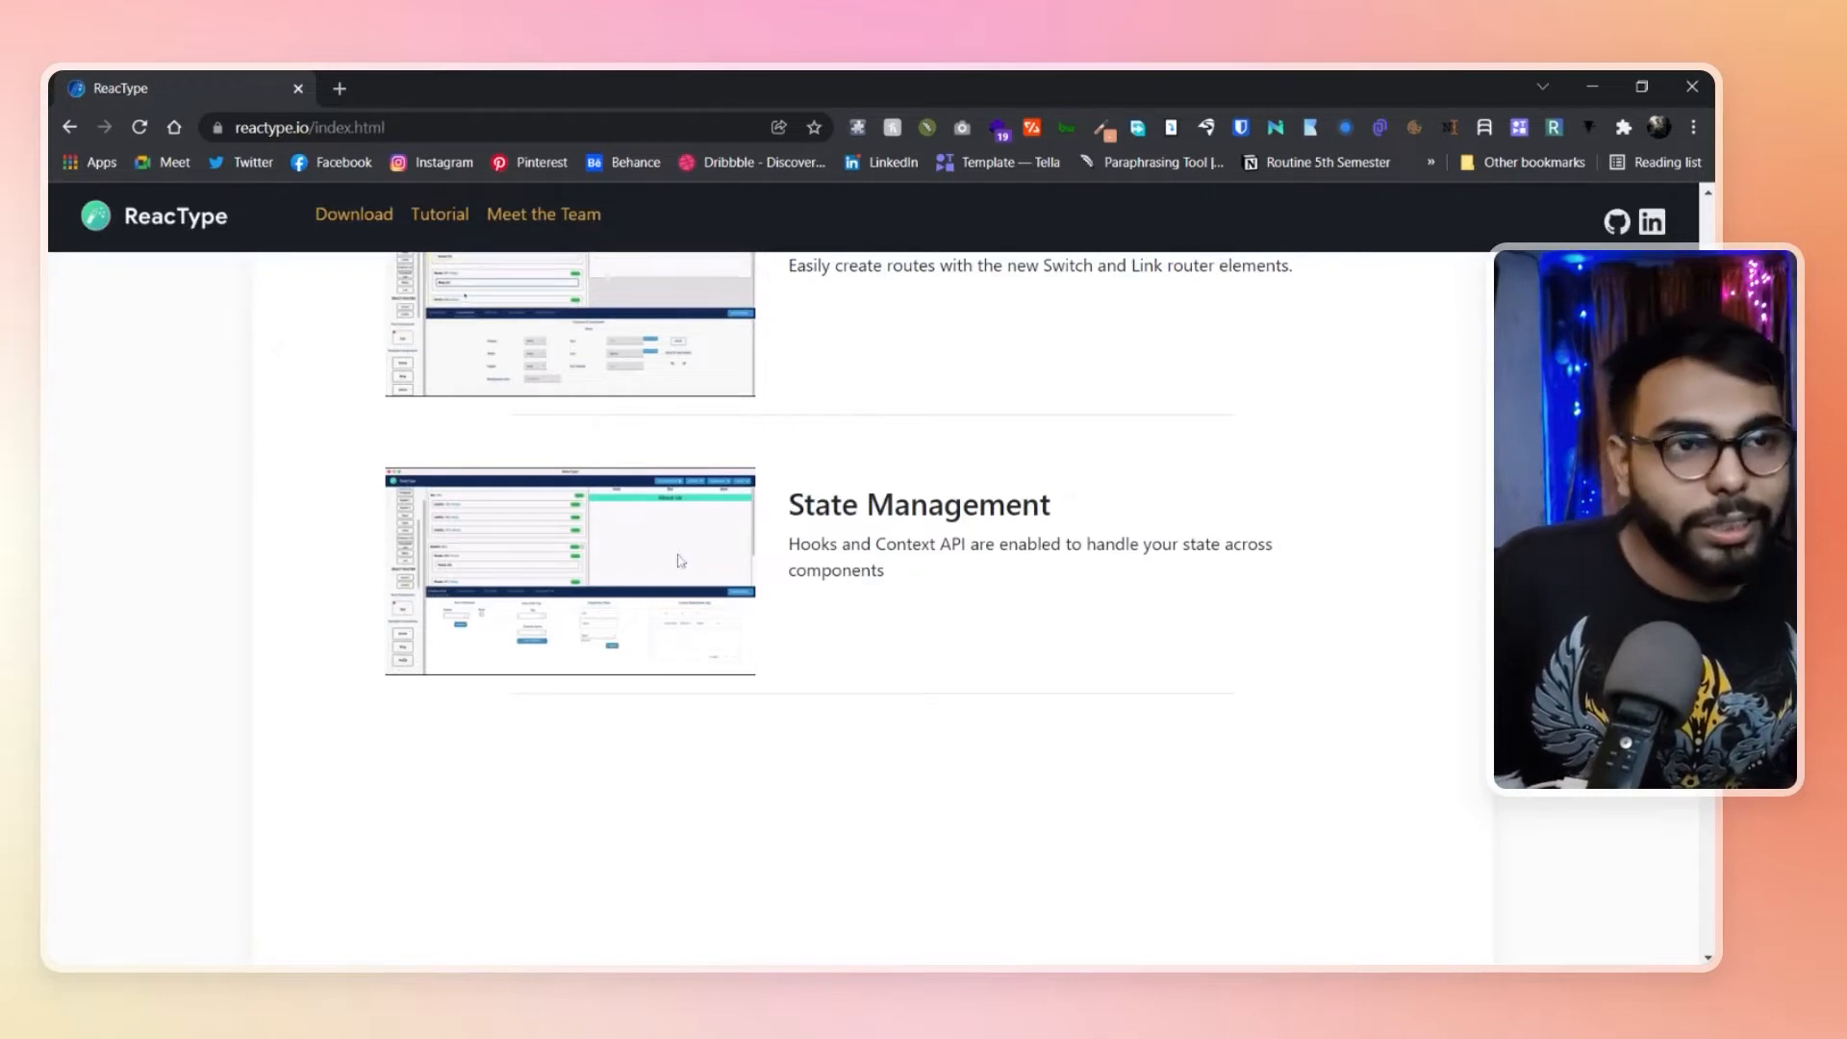
scroll("down", 3)
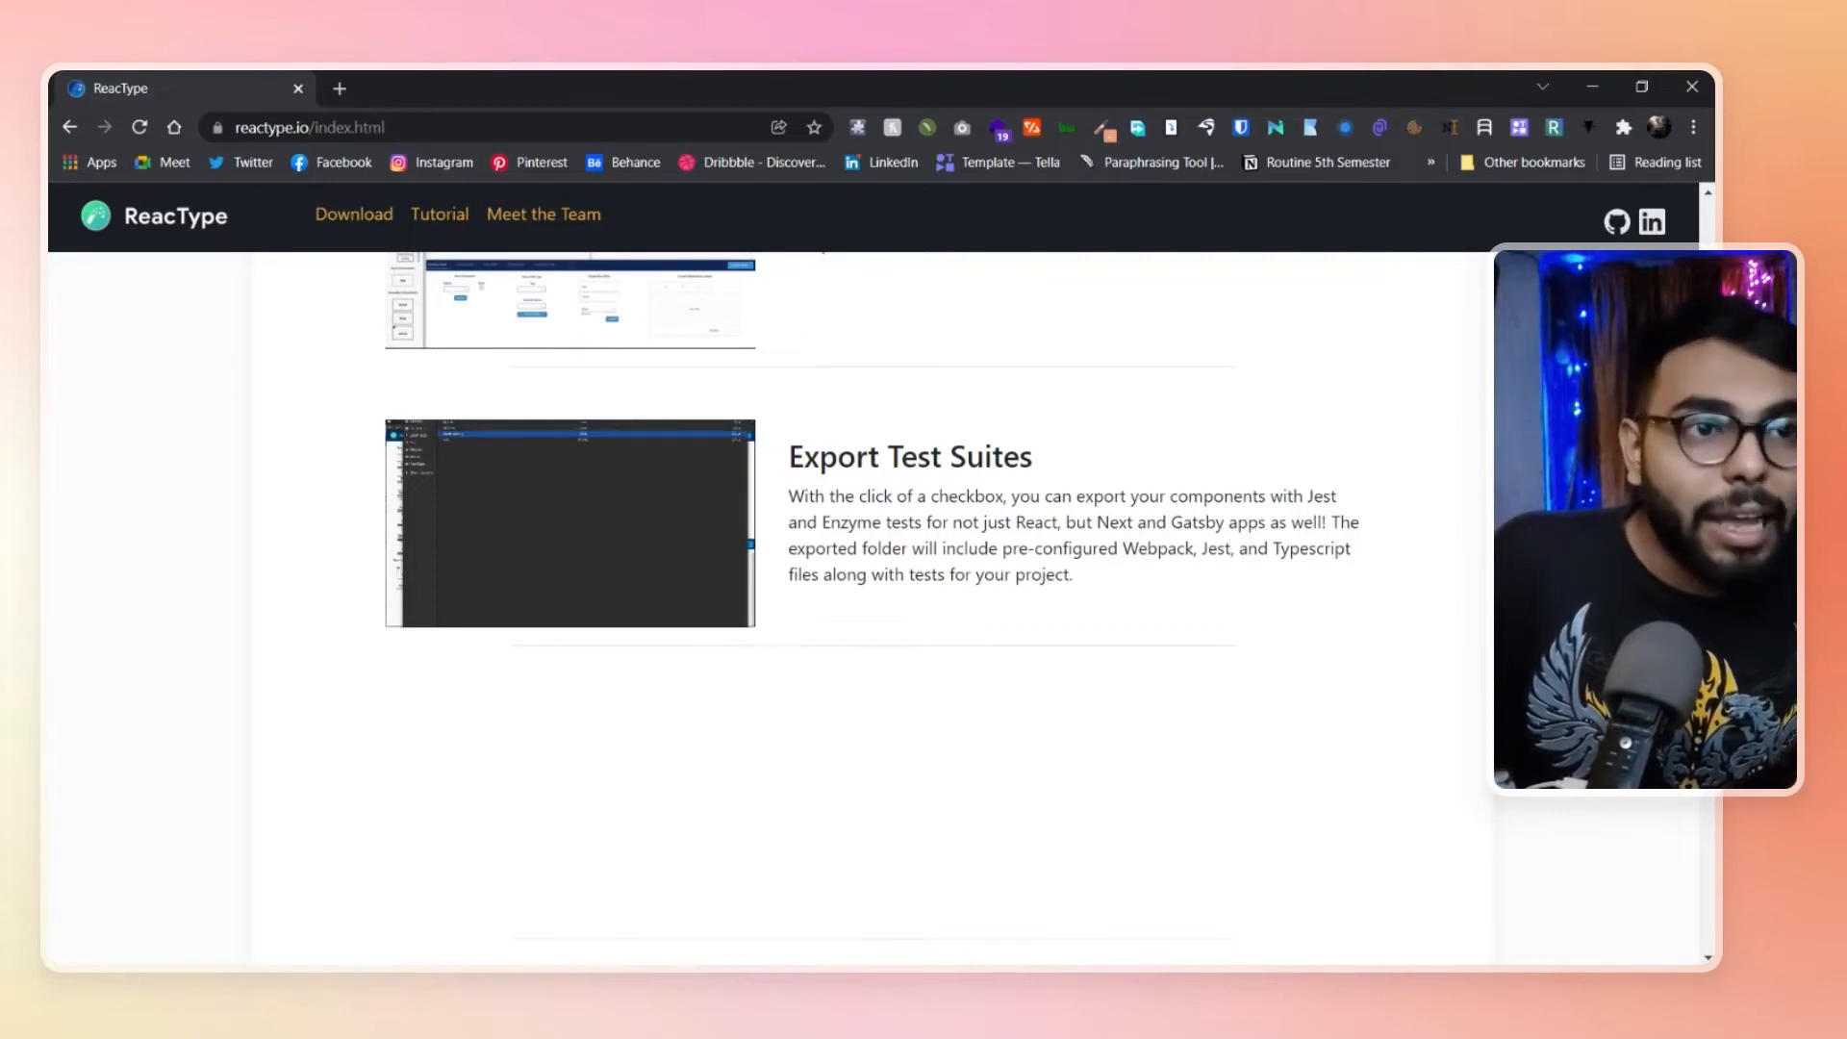
scroll("down", 3)
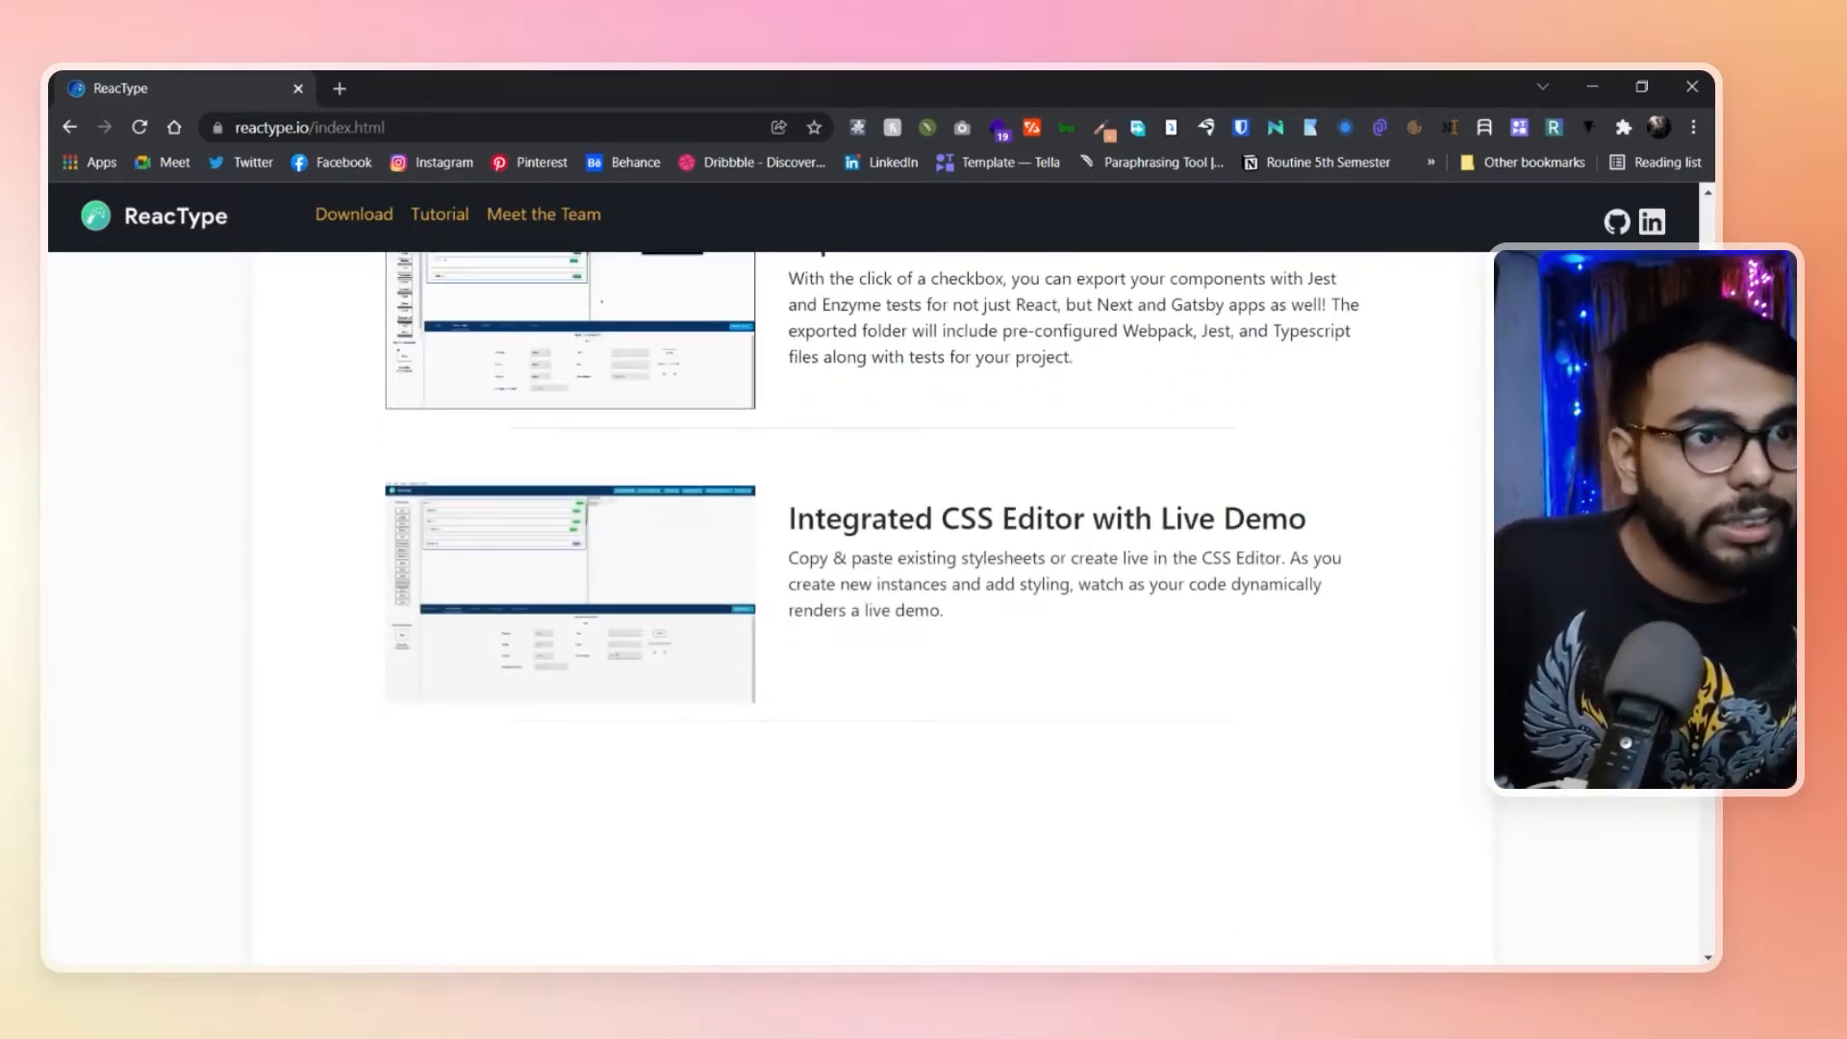
scroll("down", 3)
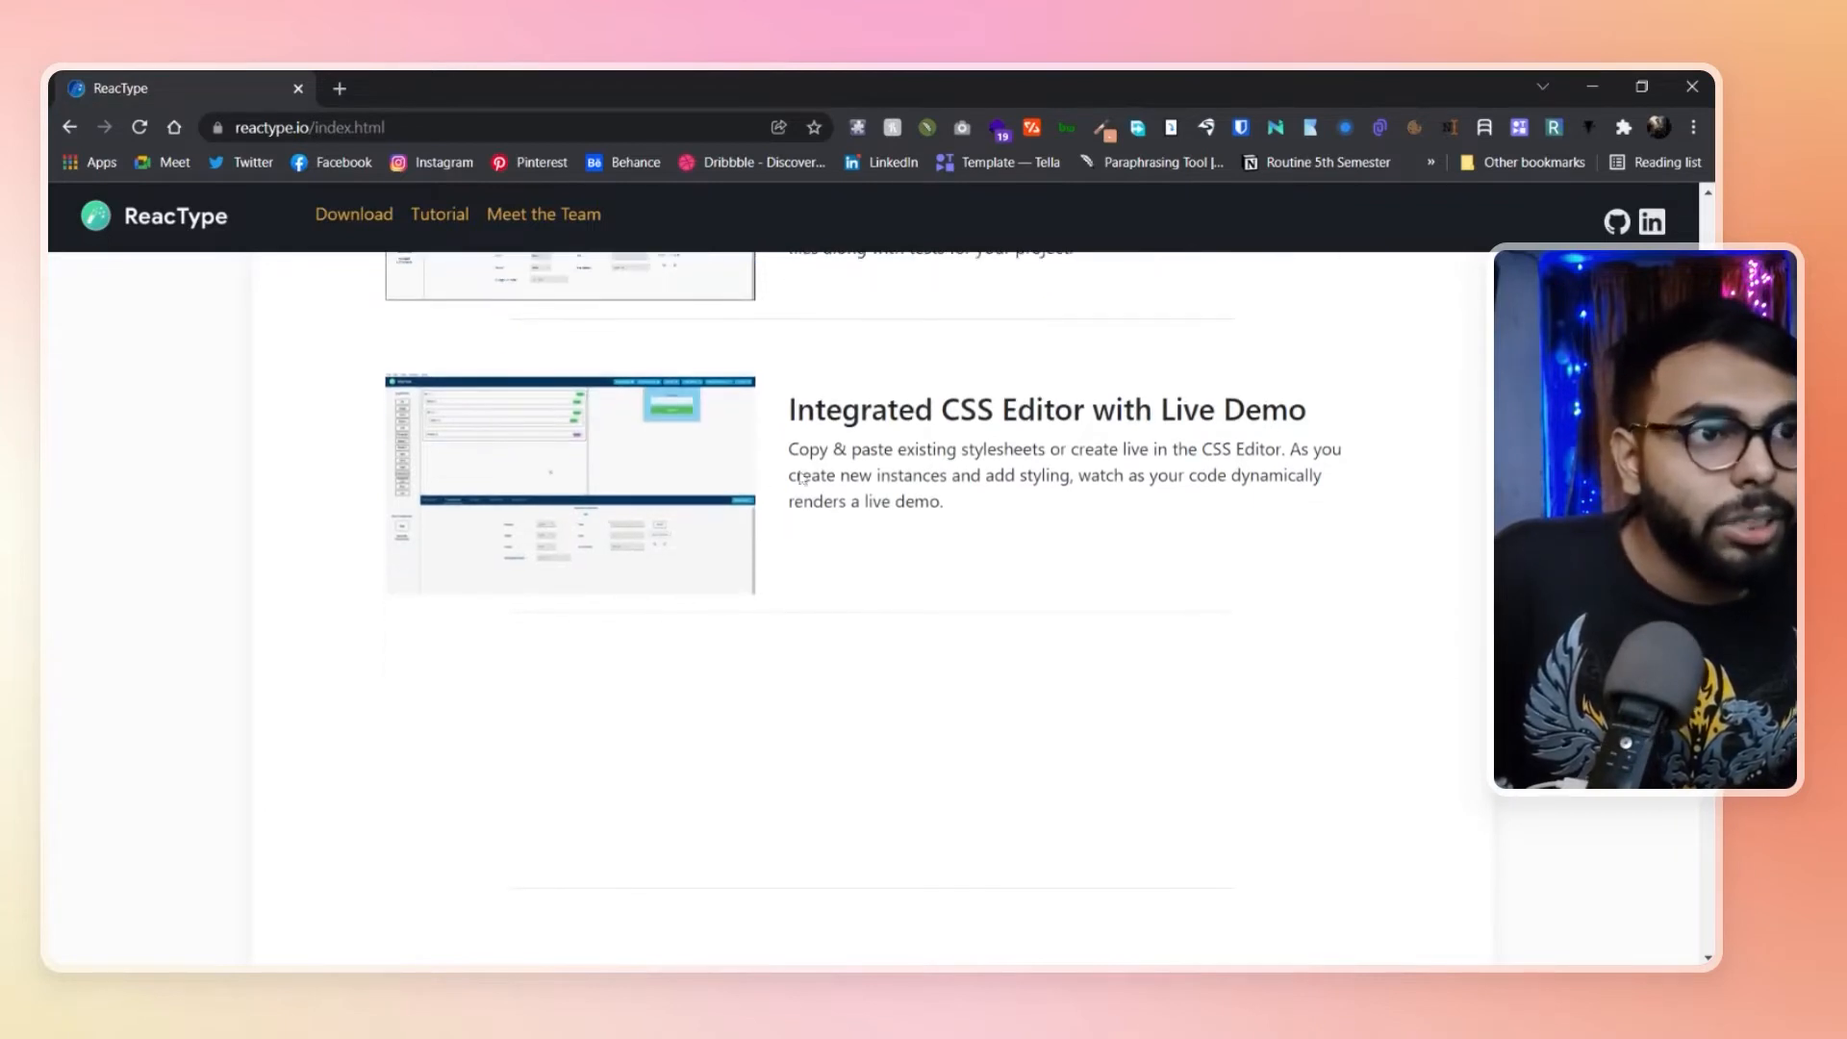
mouse_move(997, 564)
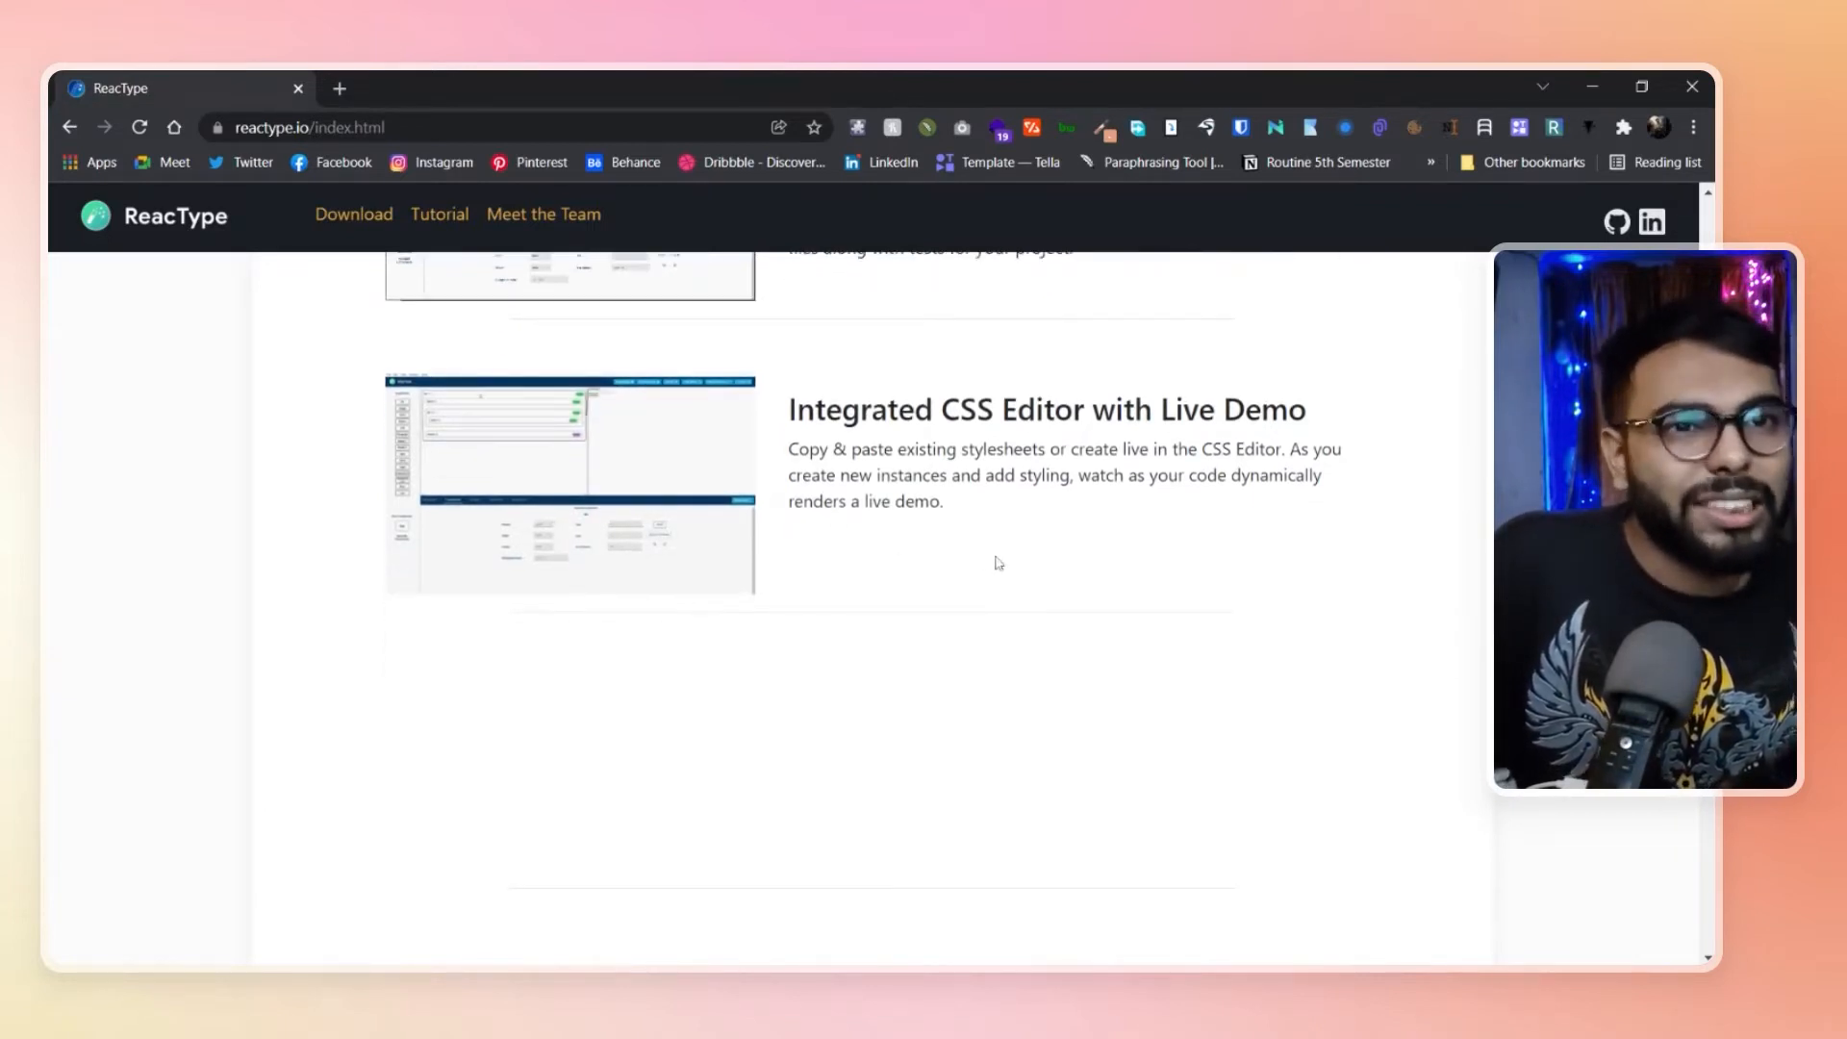
scroll("down", 3)
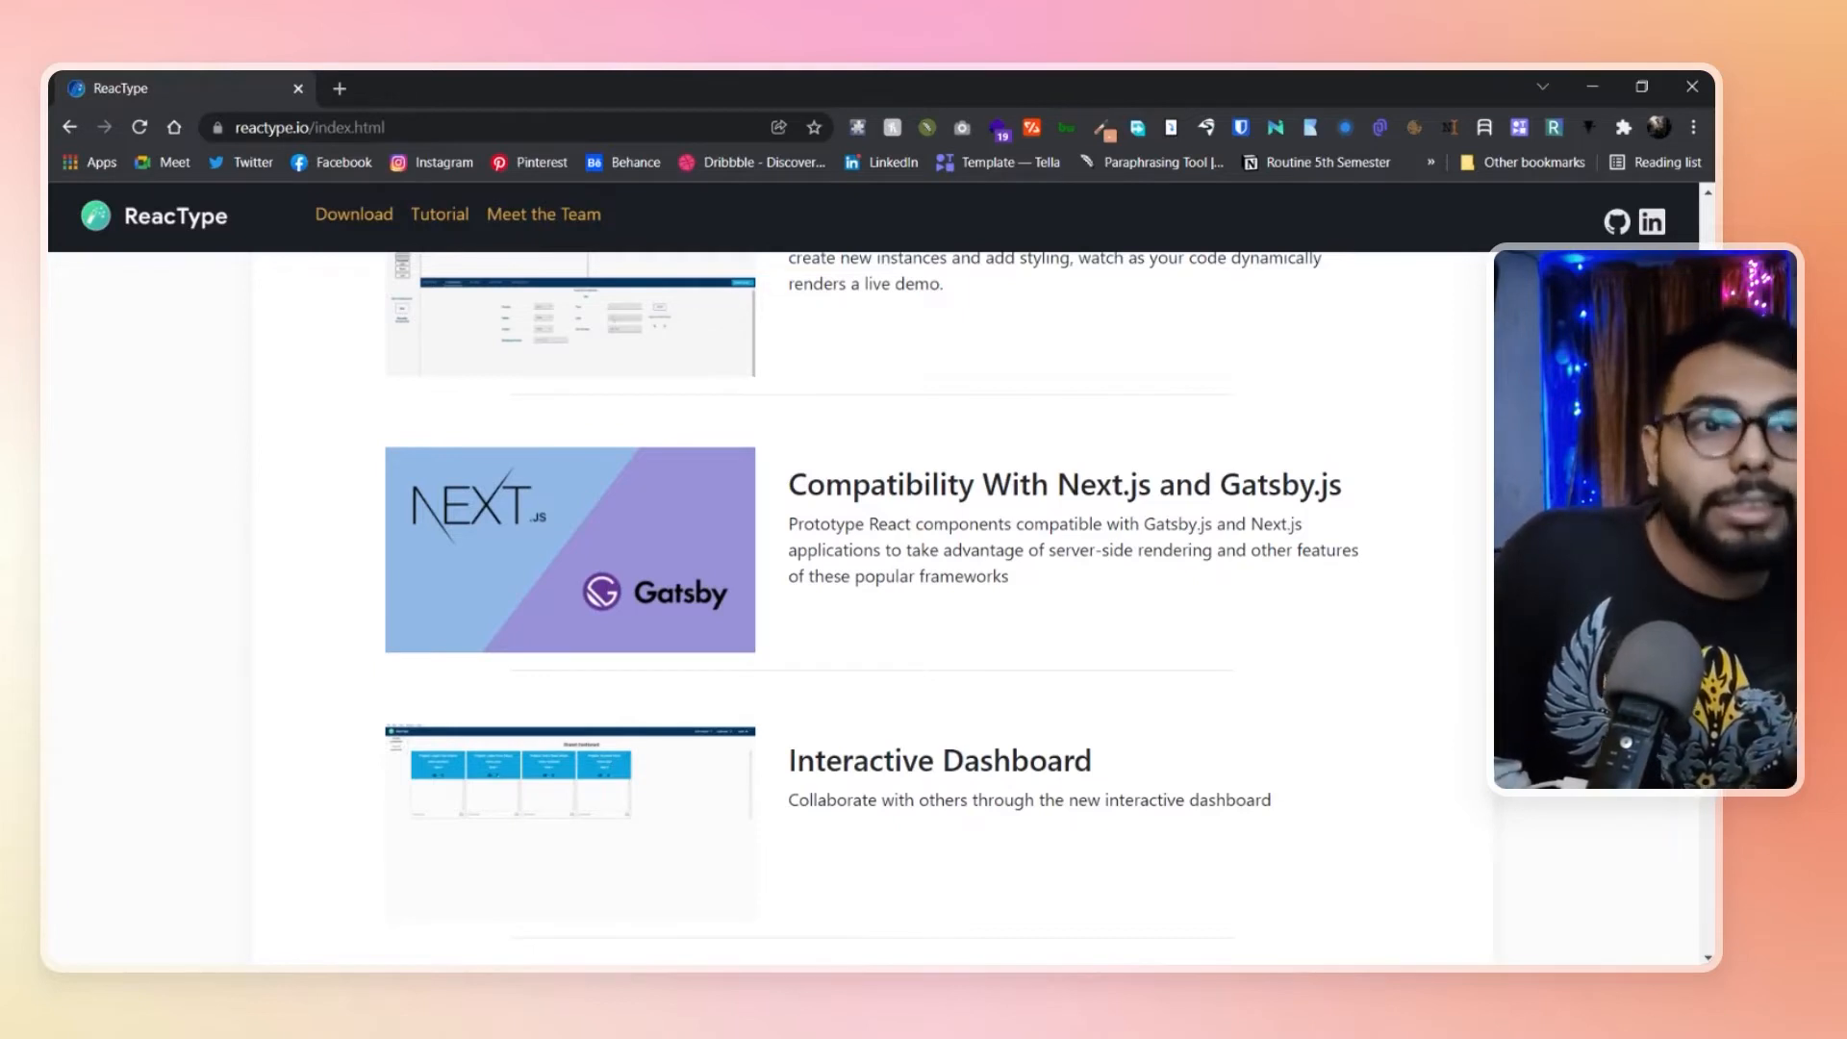
scroll("down", 3)
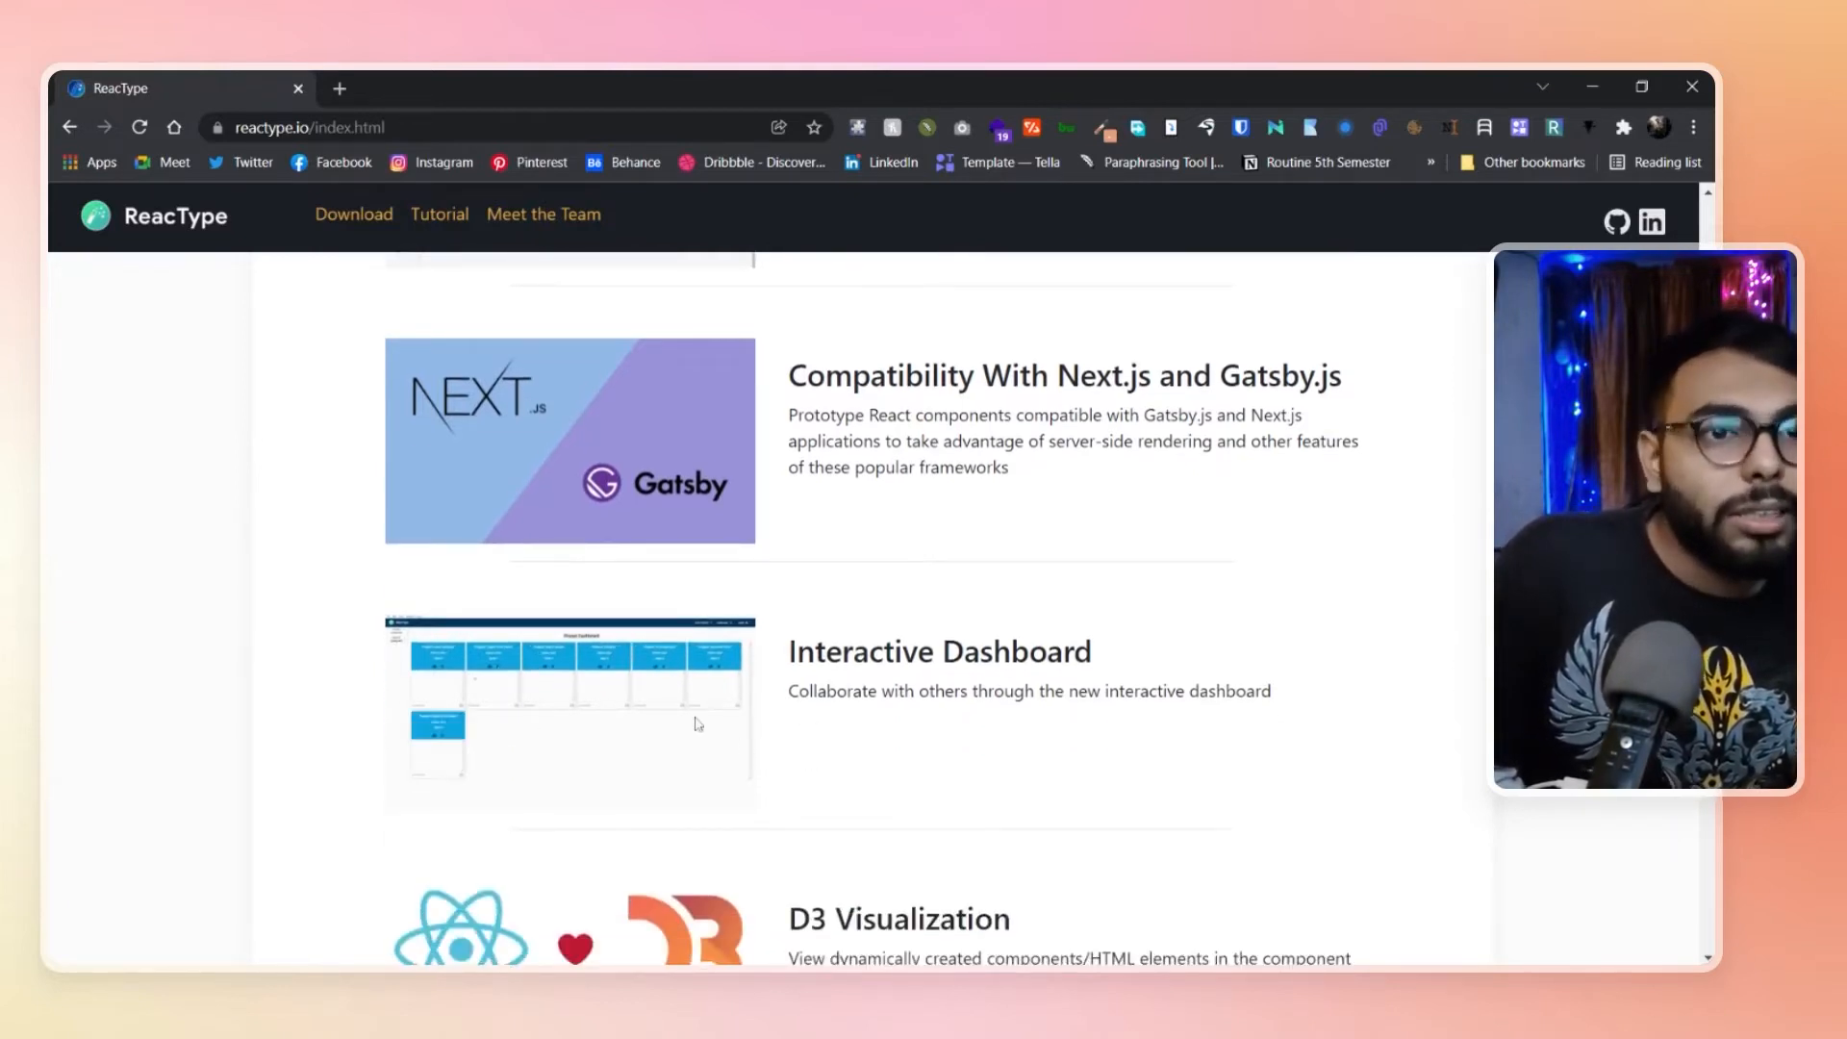
scroll("down", 3)
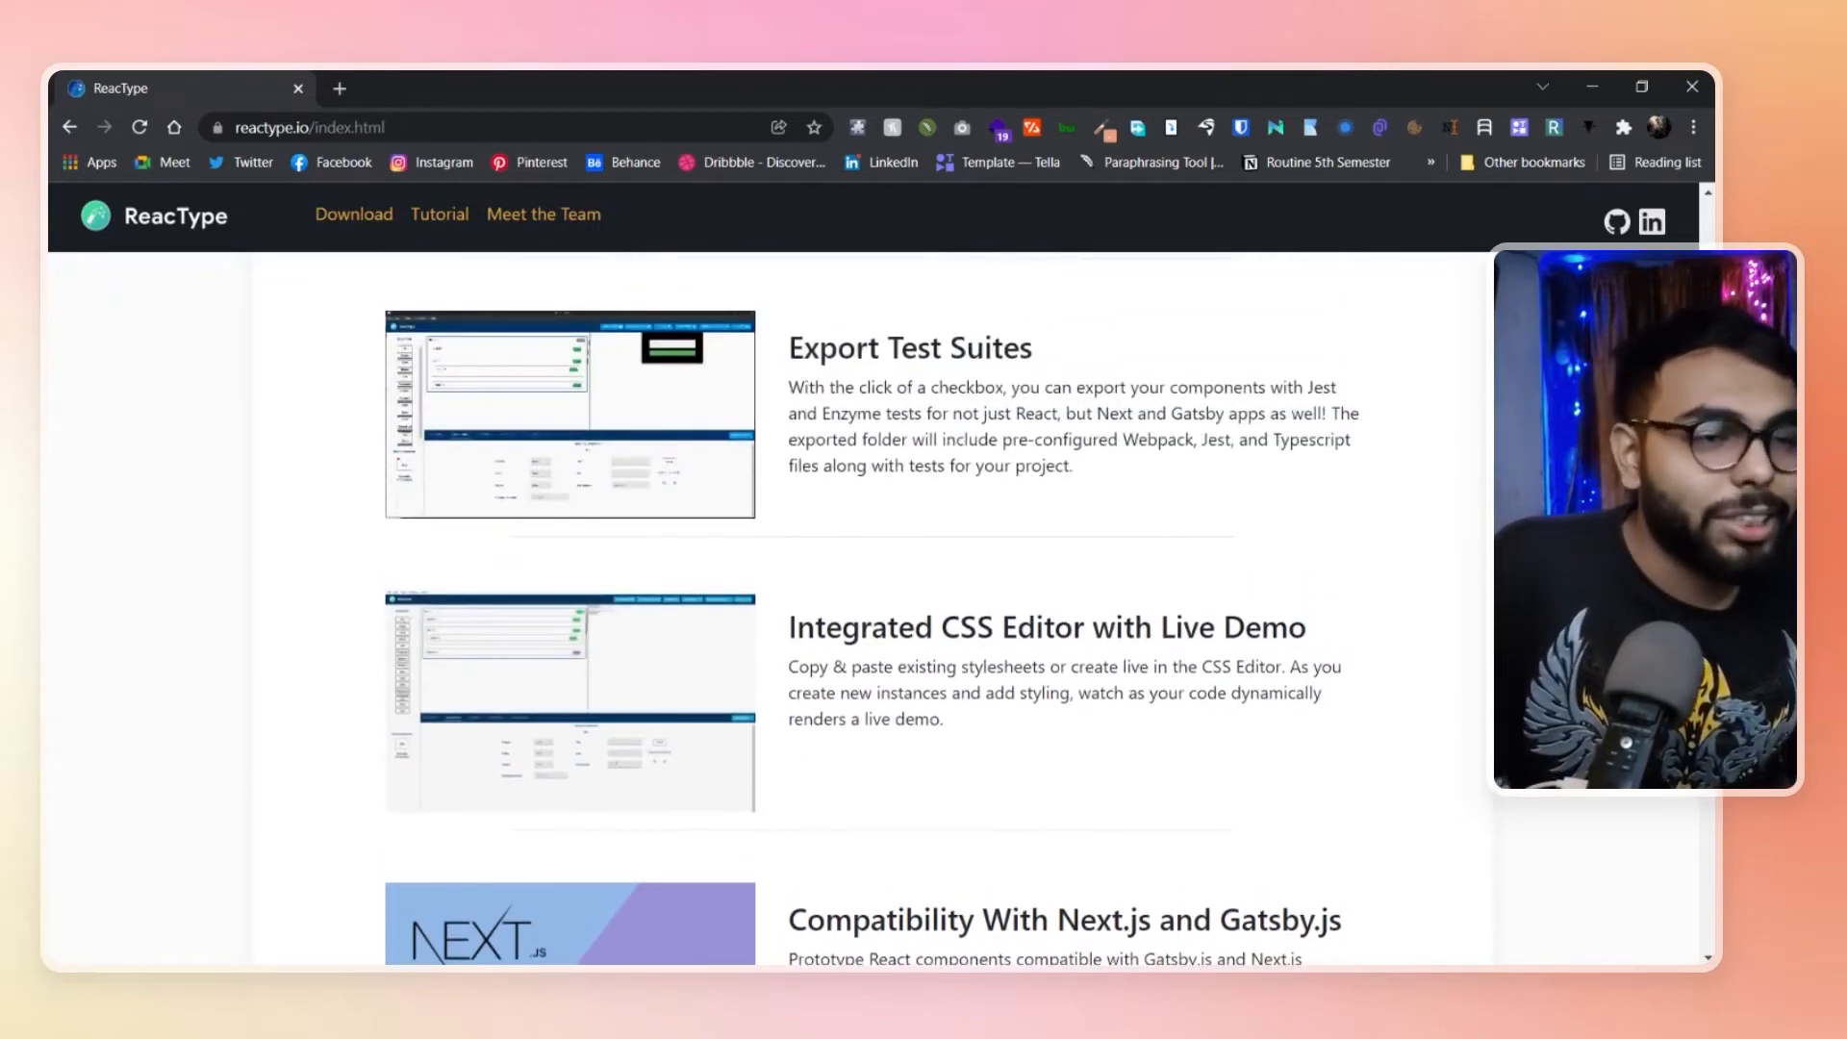
scroll("down", 3)
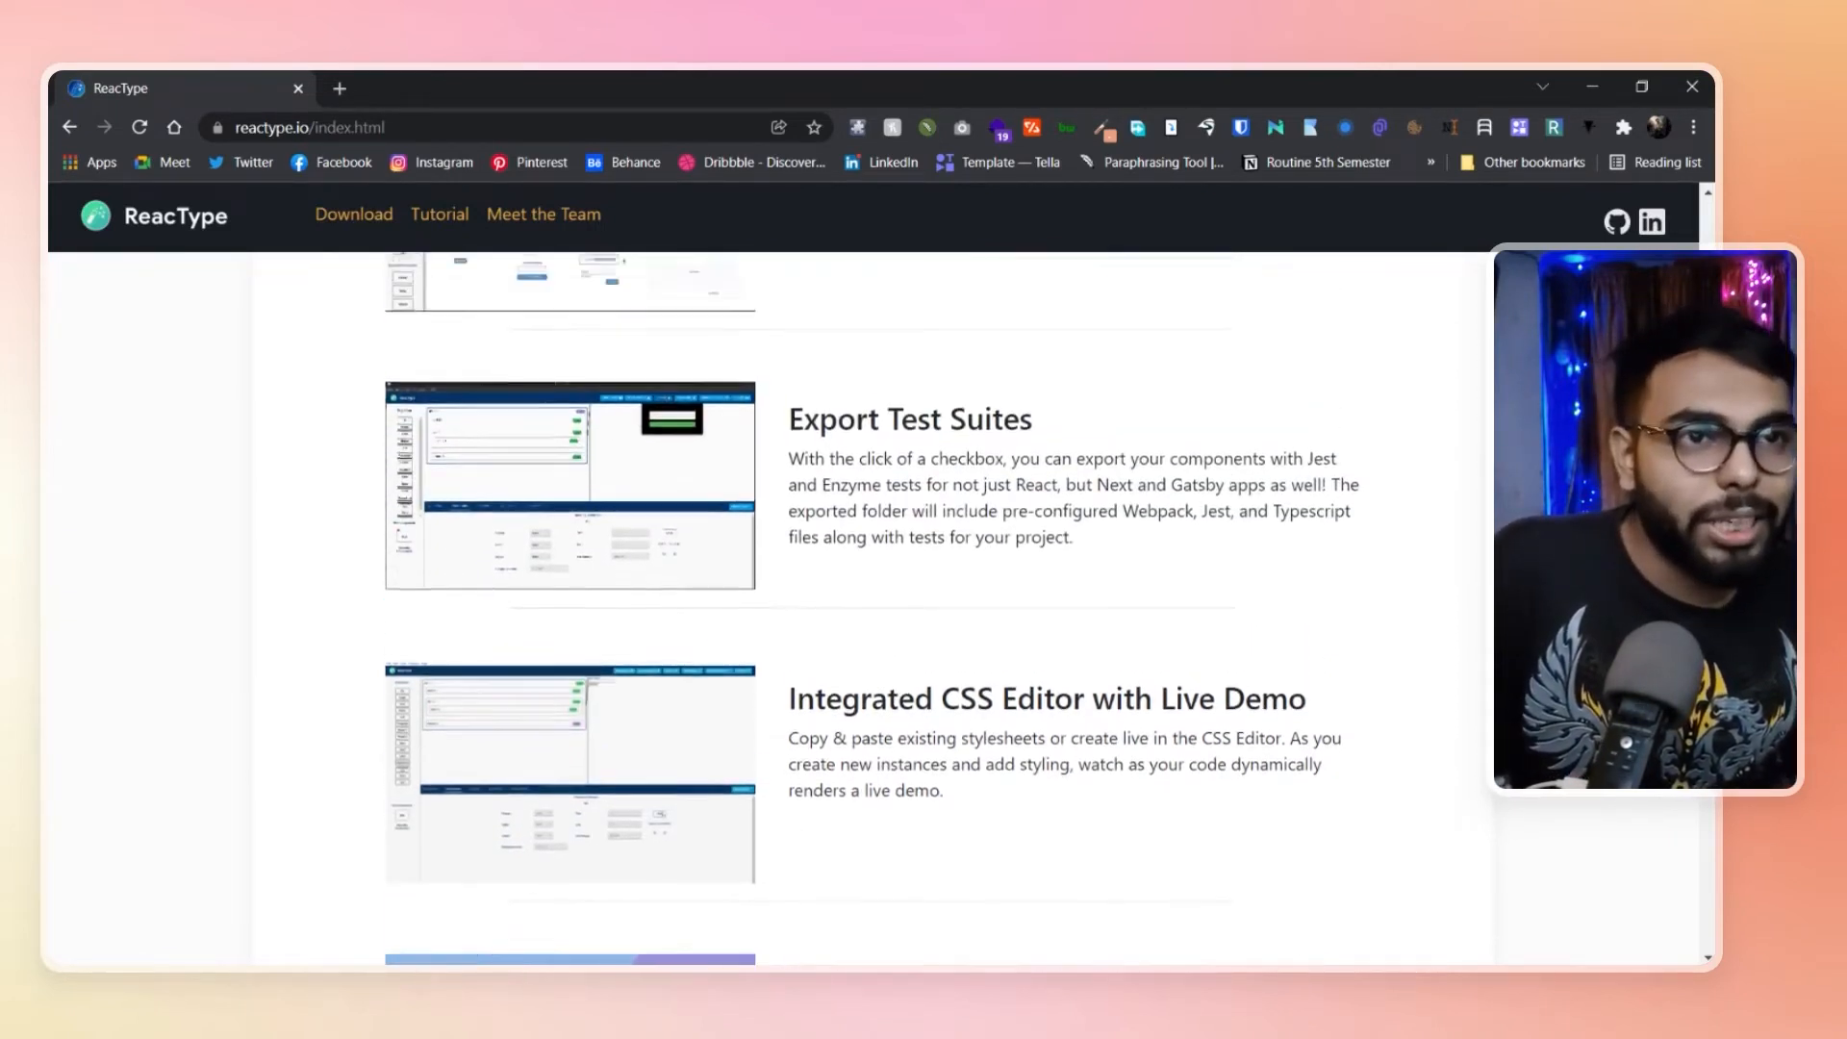
scroll("down", 3)
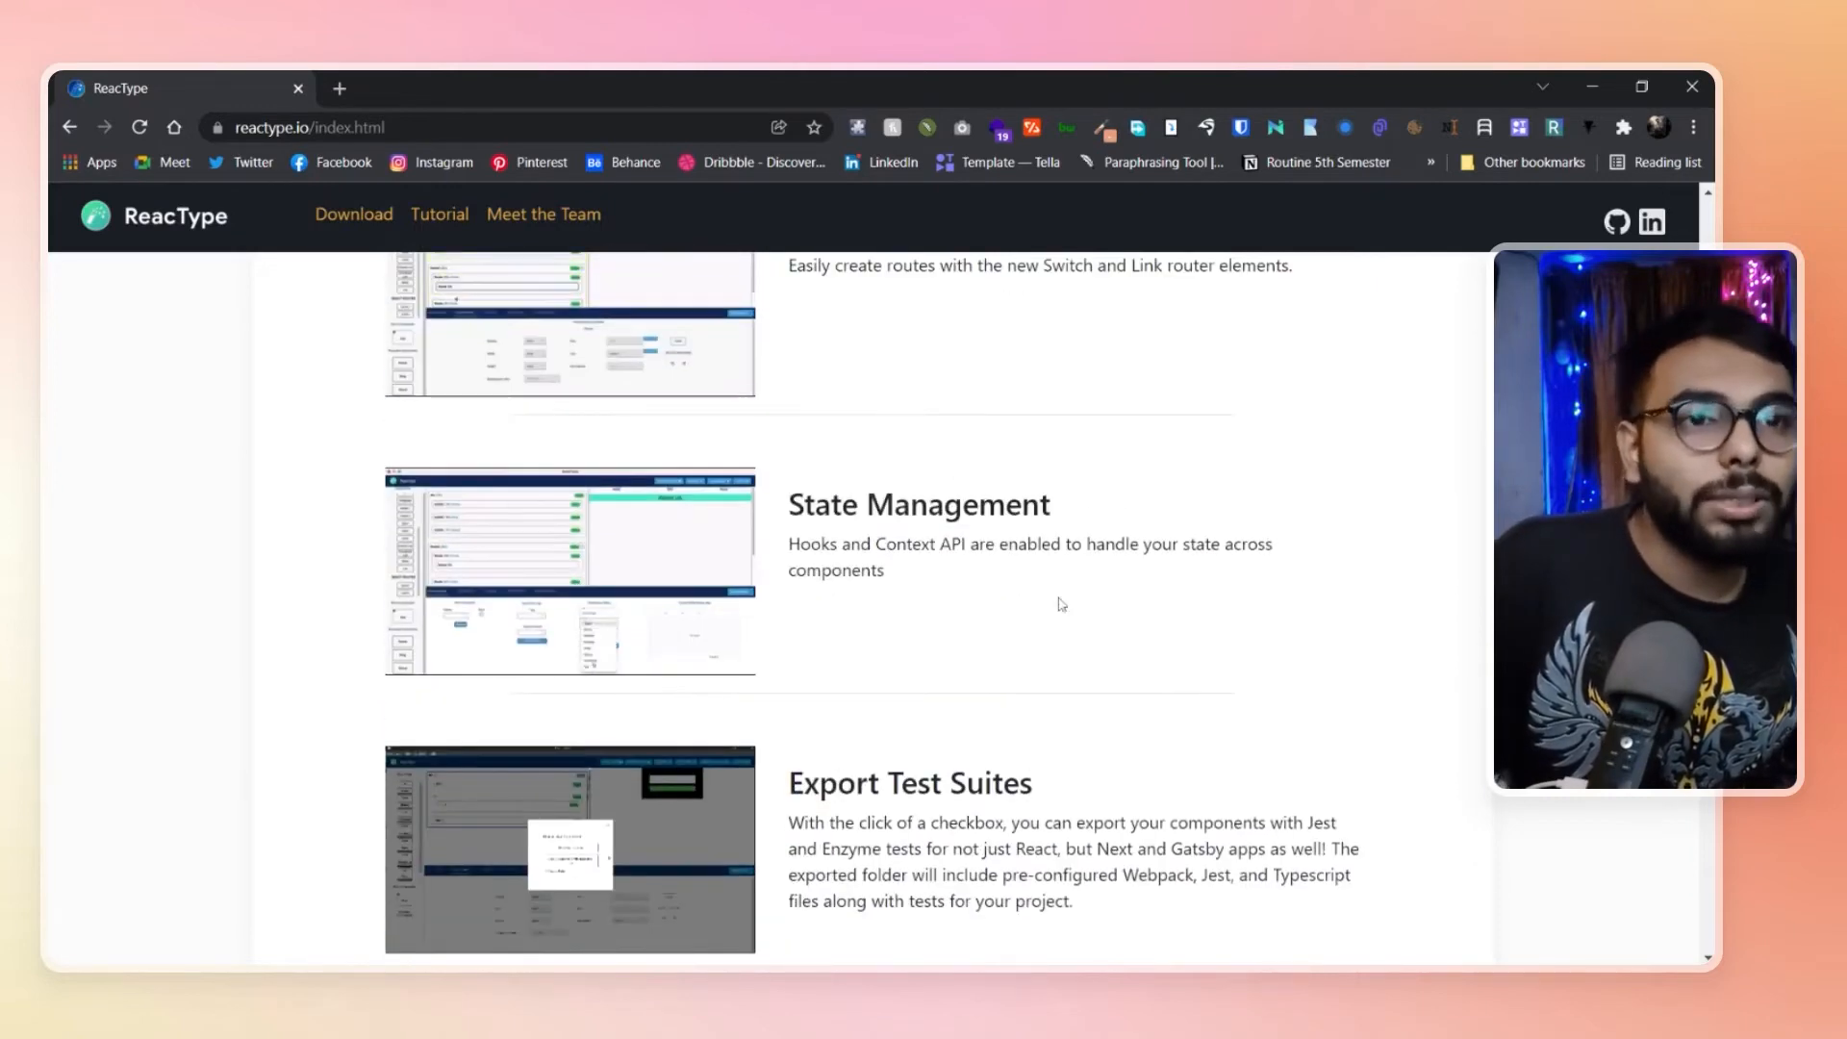
scroll("up", 3)
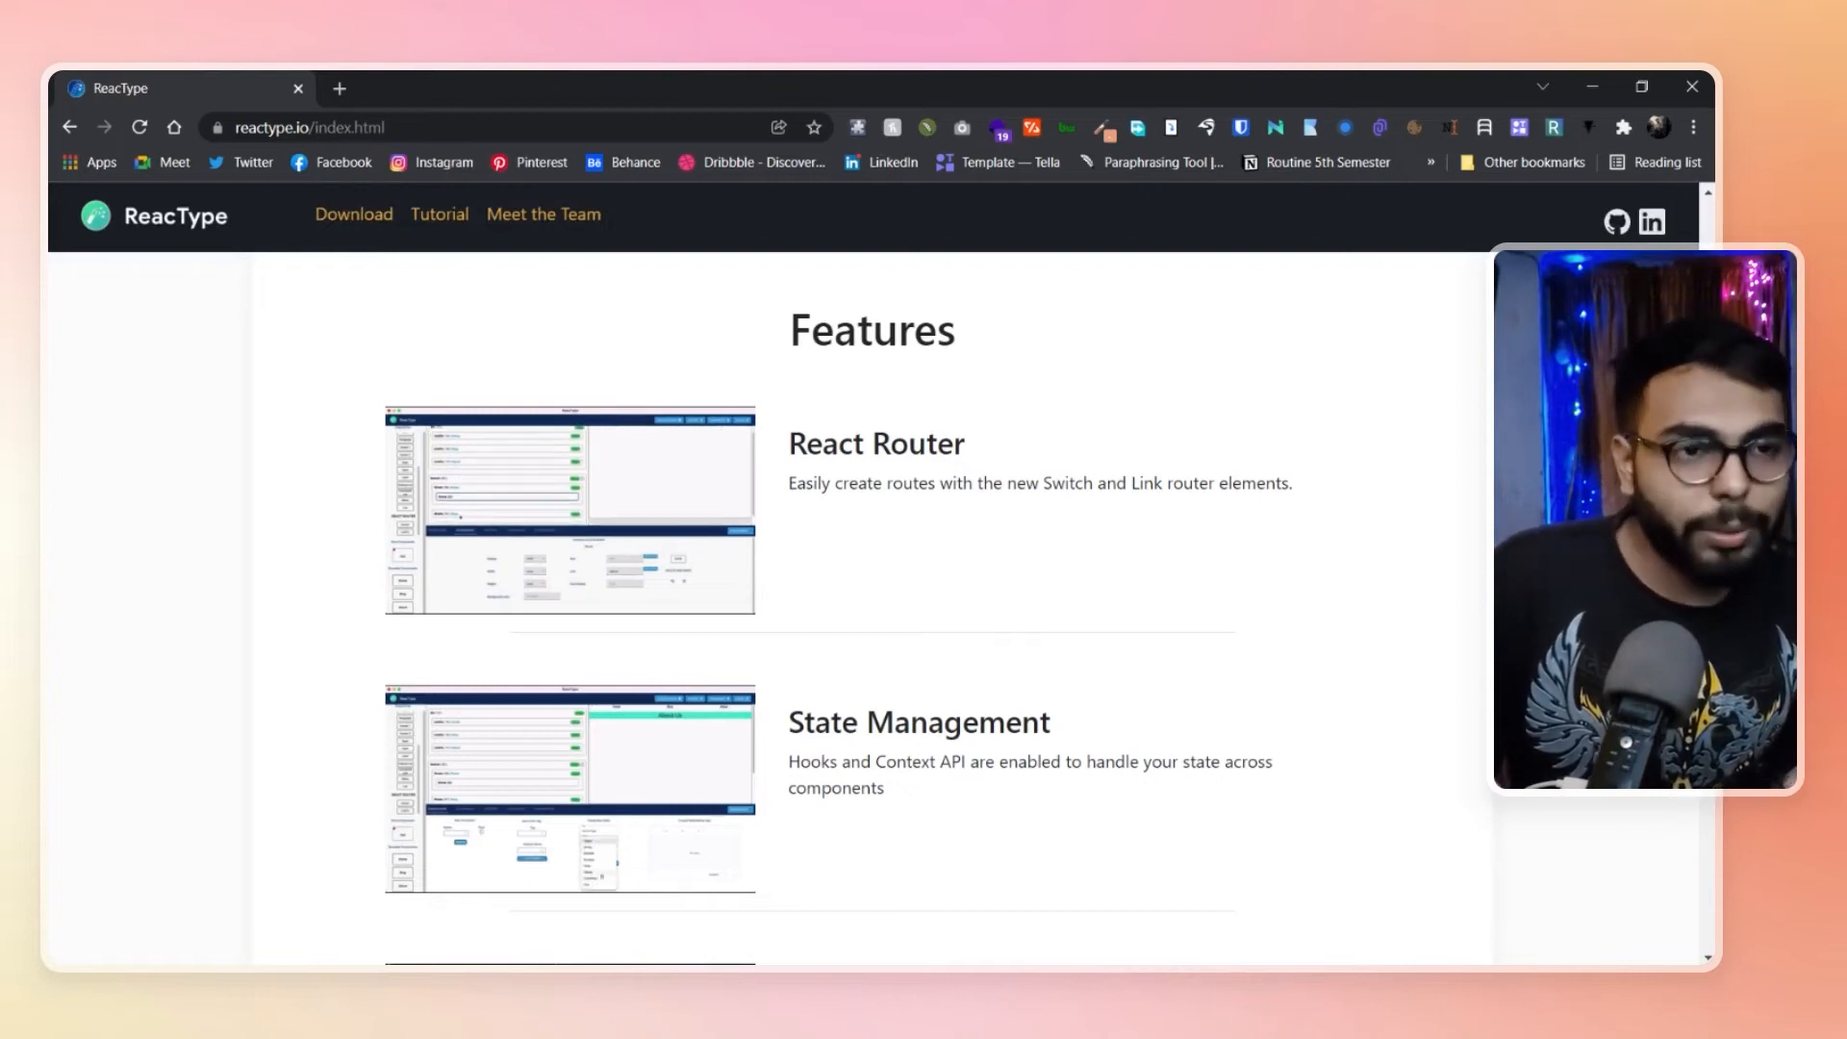
scroll("down", 3)
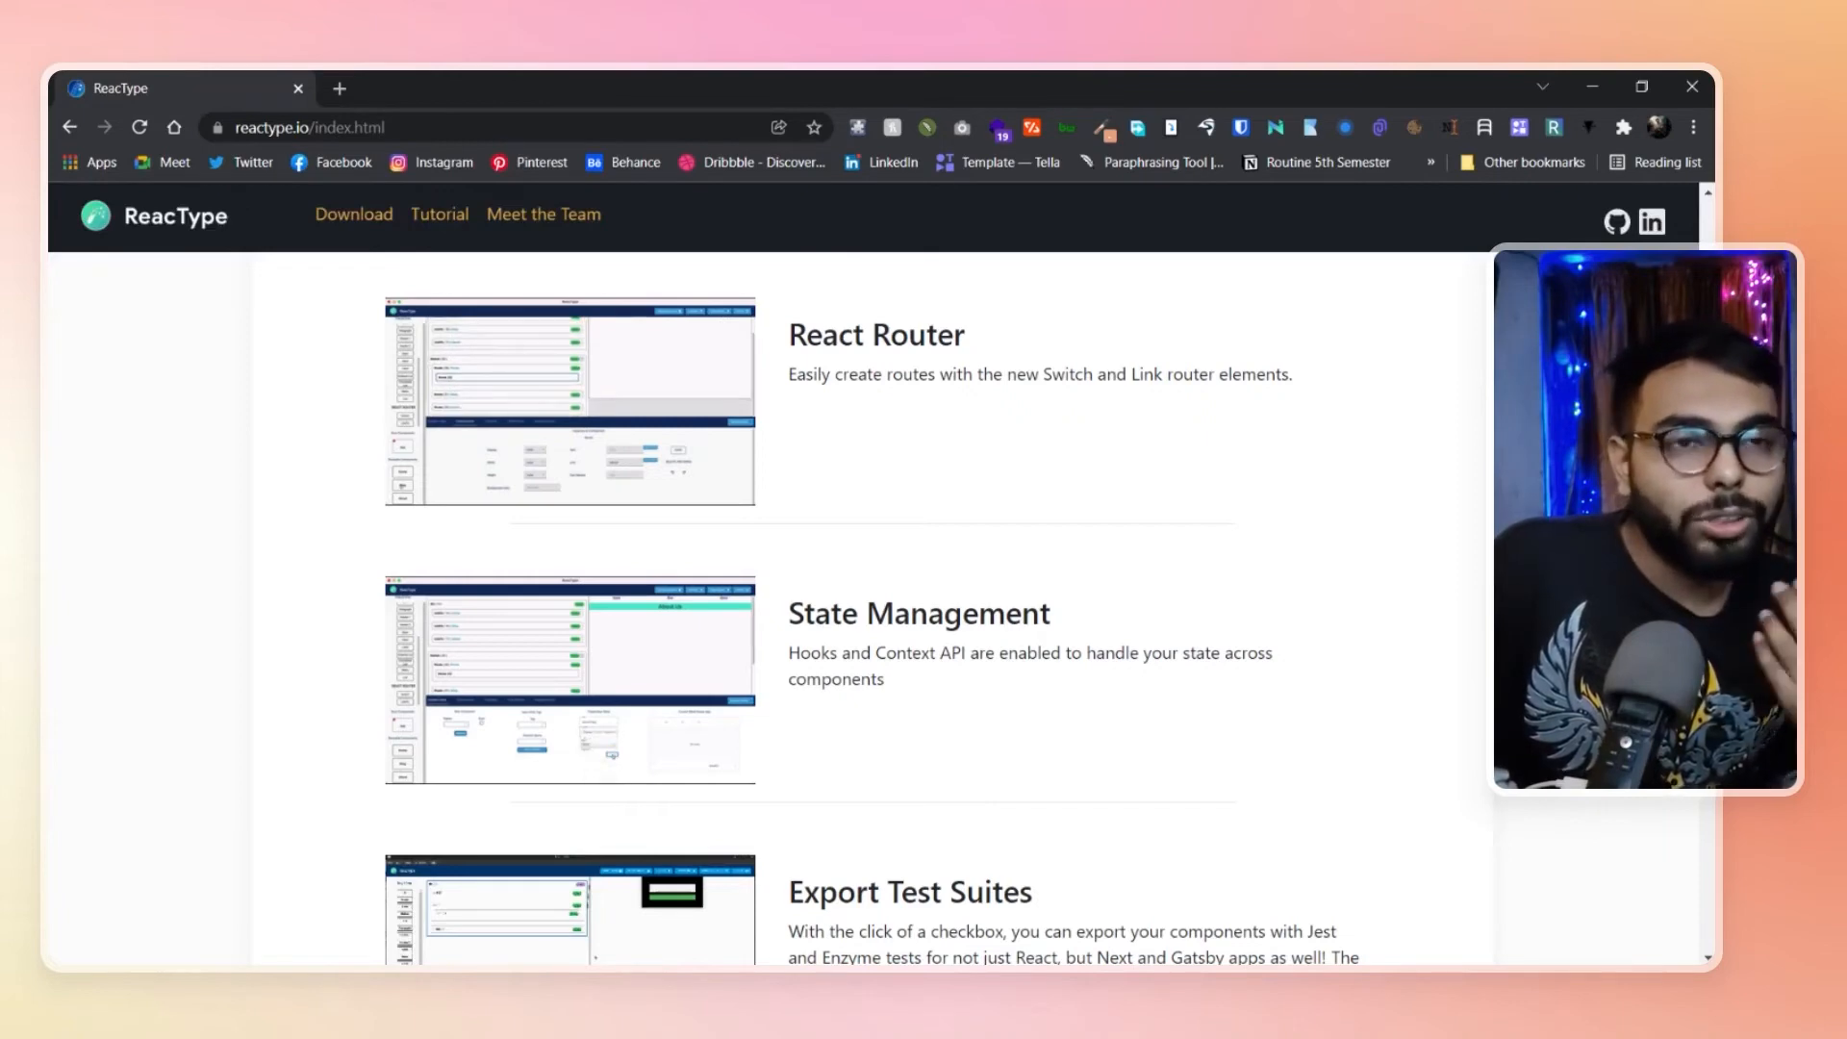
scroll("down", 3)
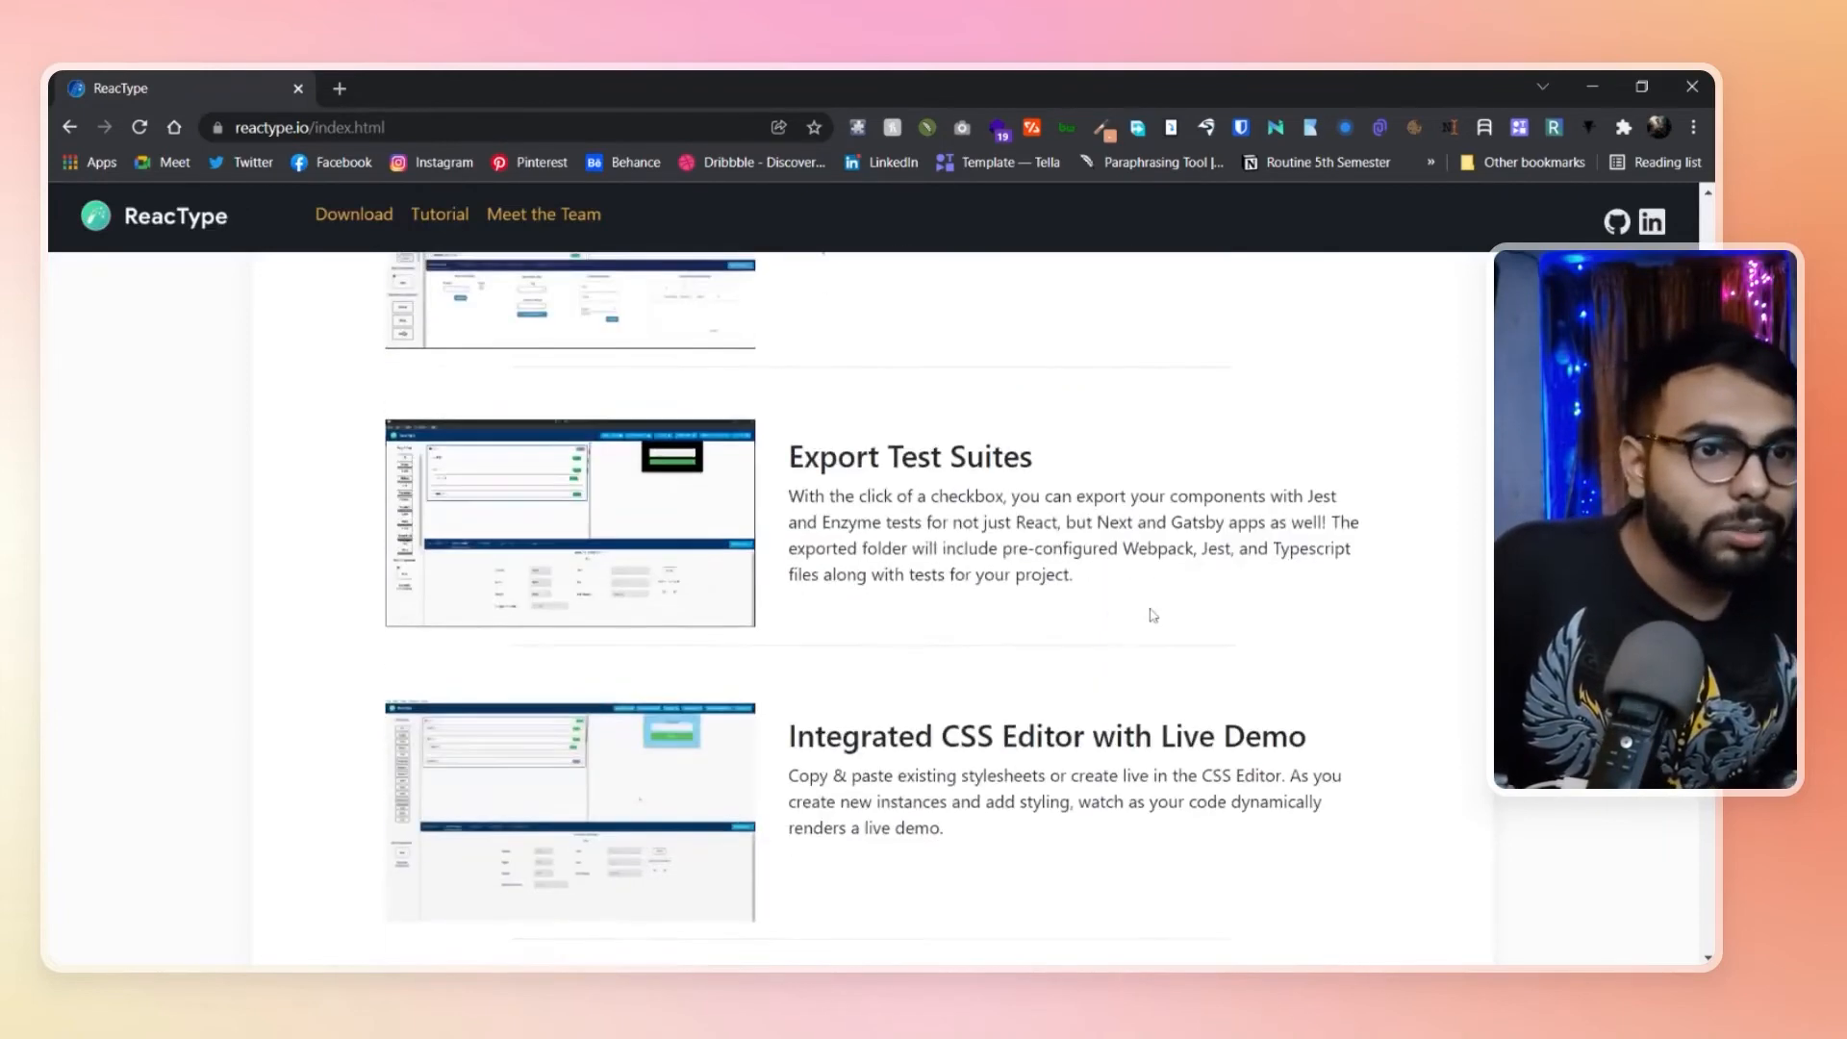
scroll("down", 3)
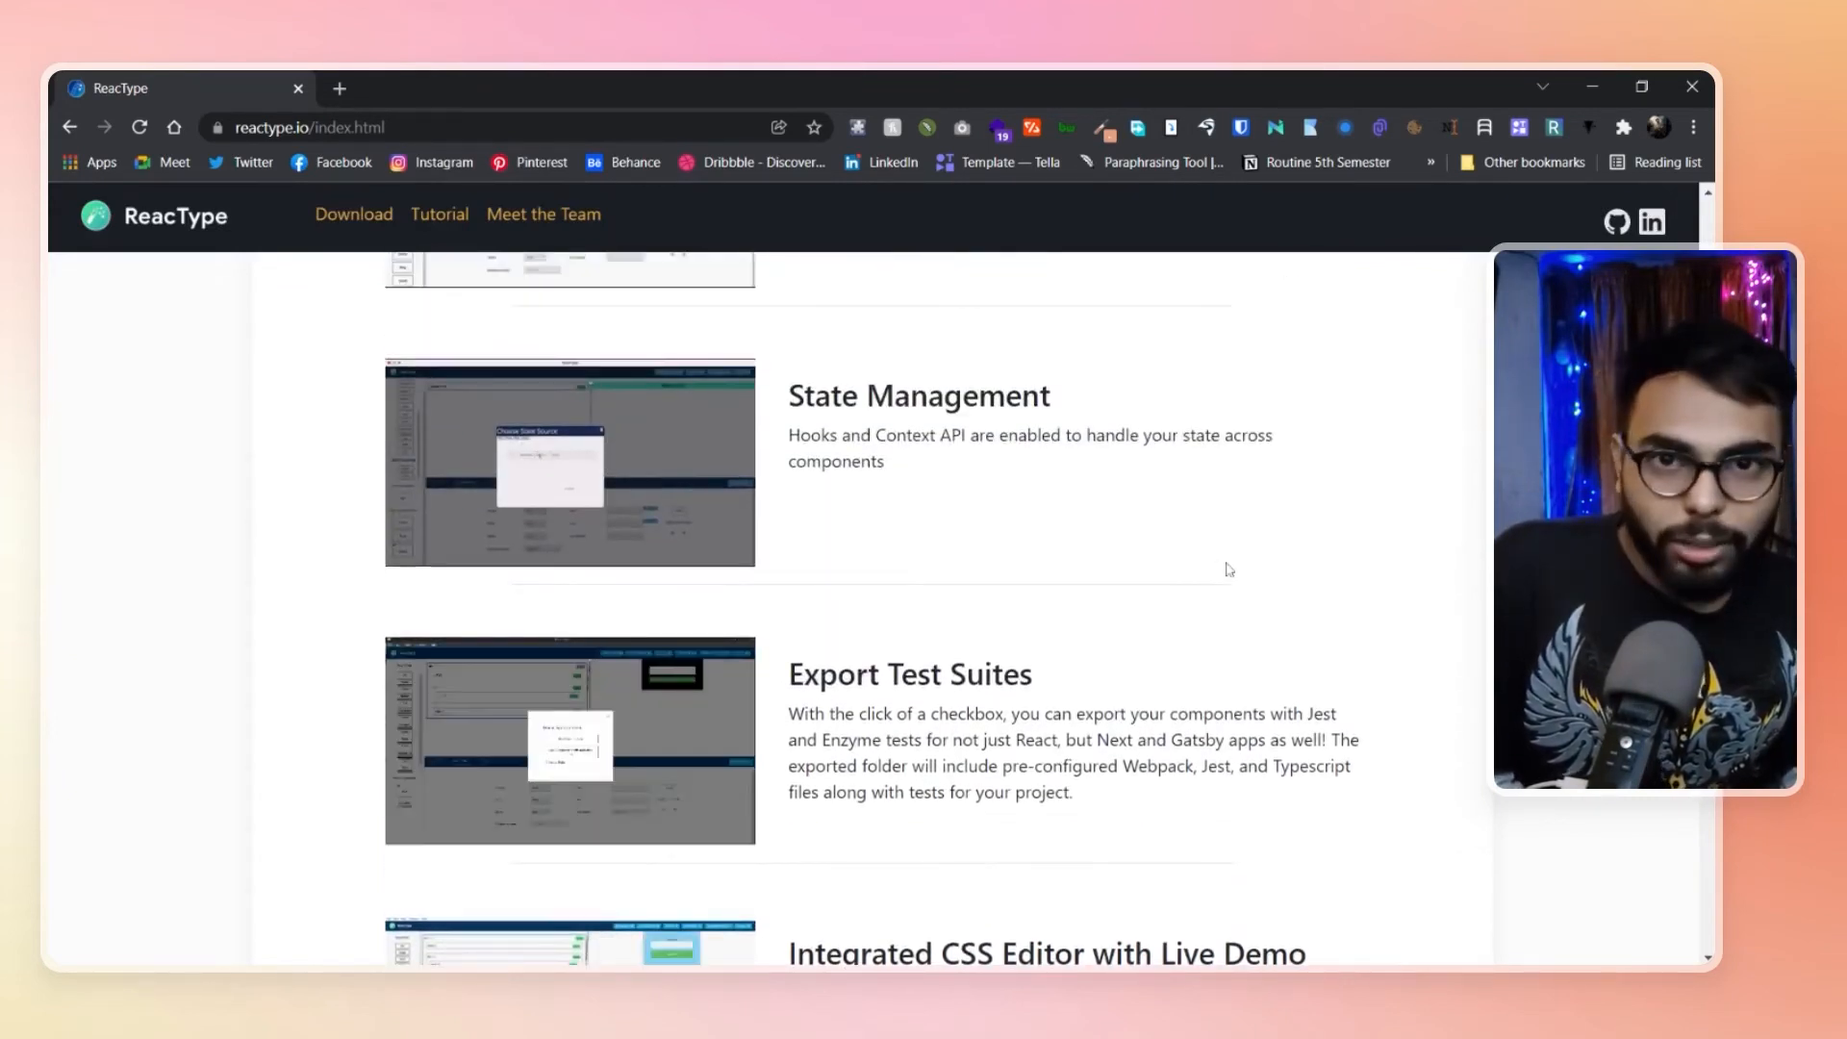
scroll("down", 3)
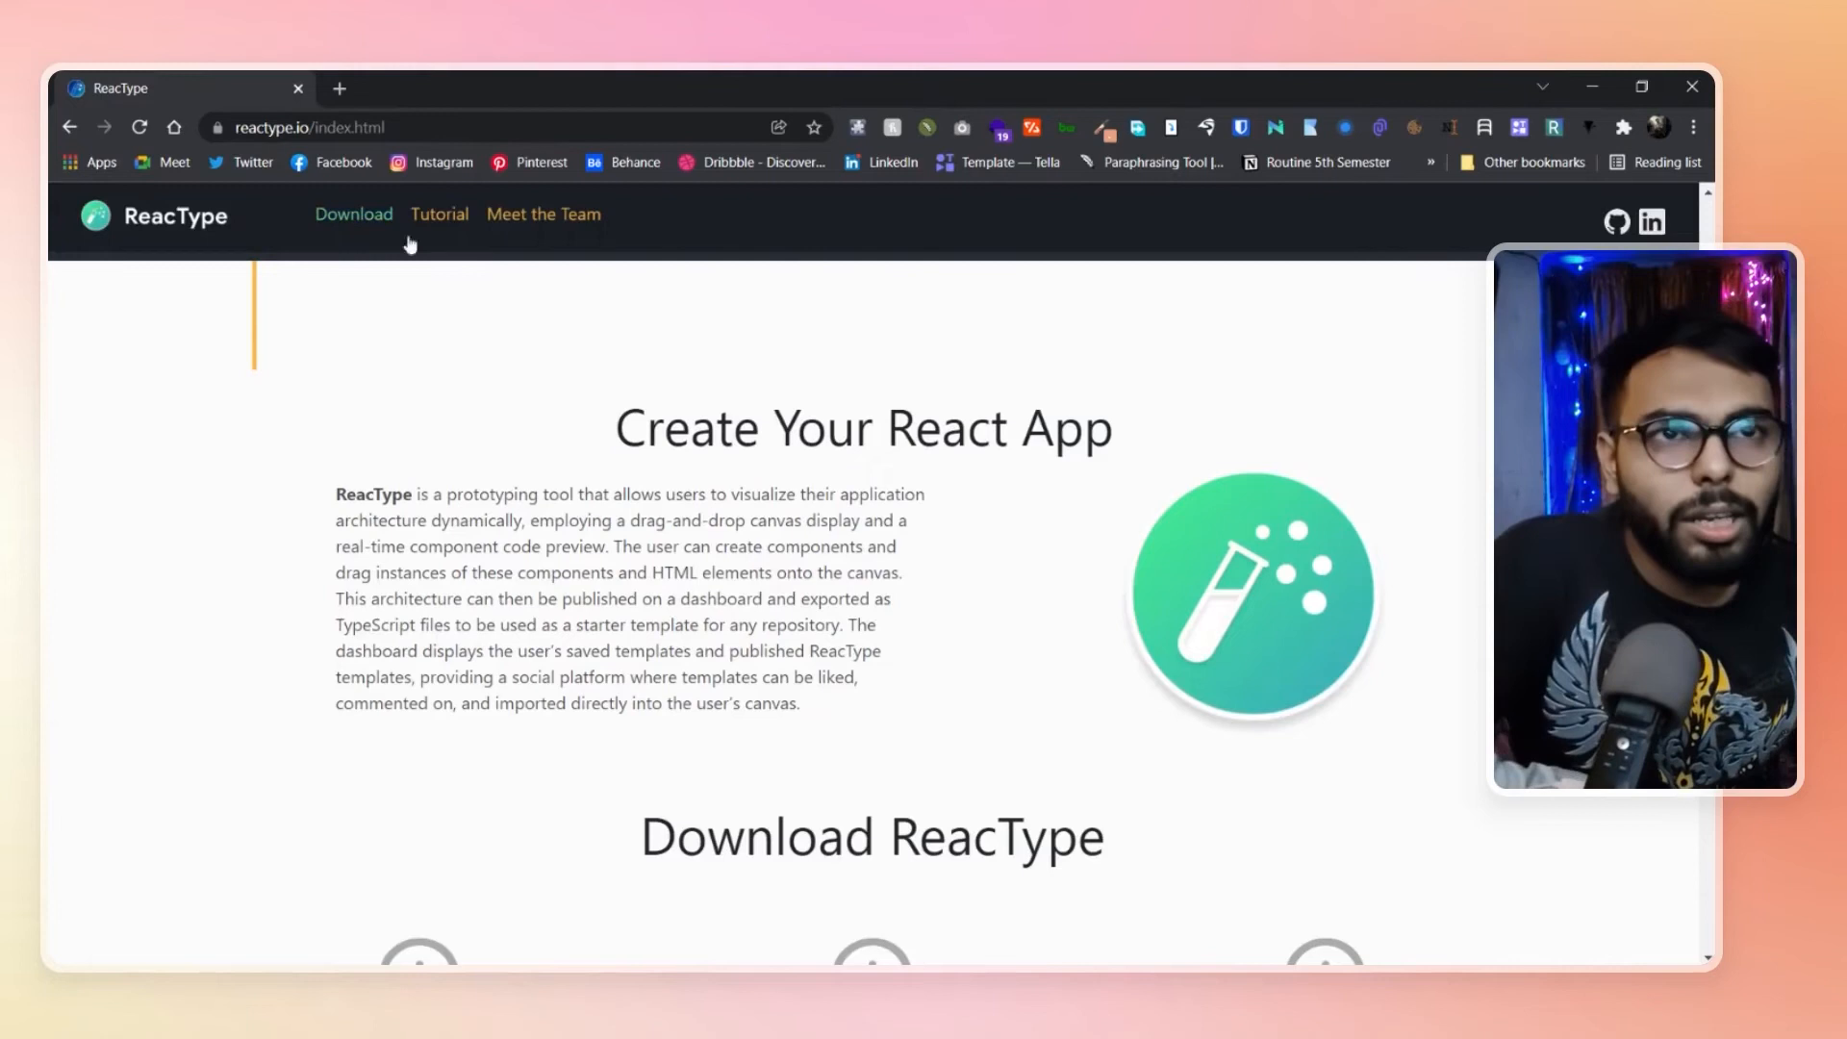
scroll("down", 3)
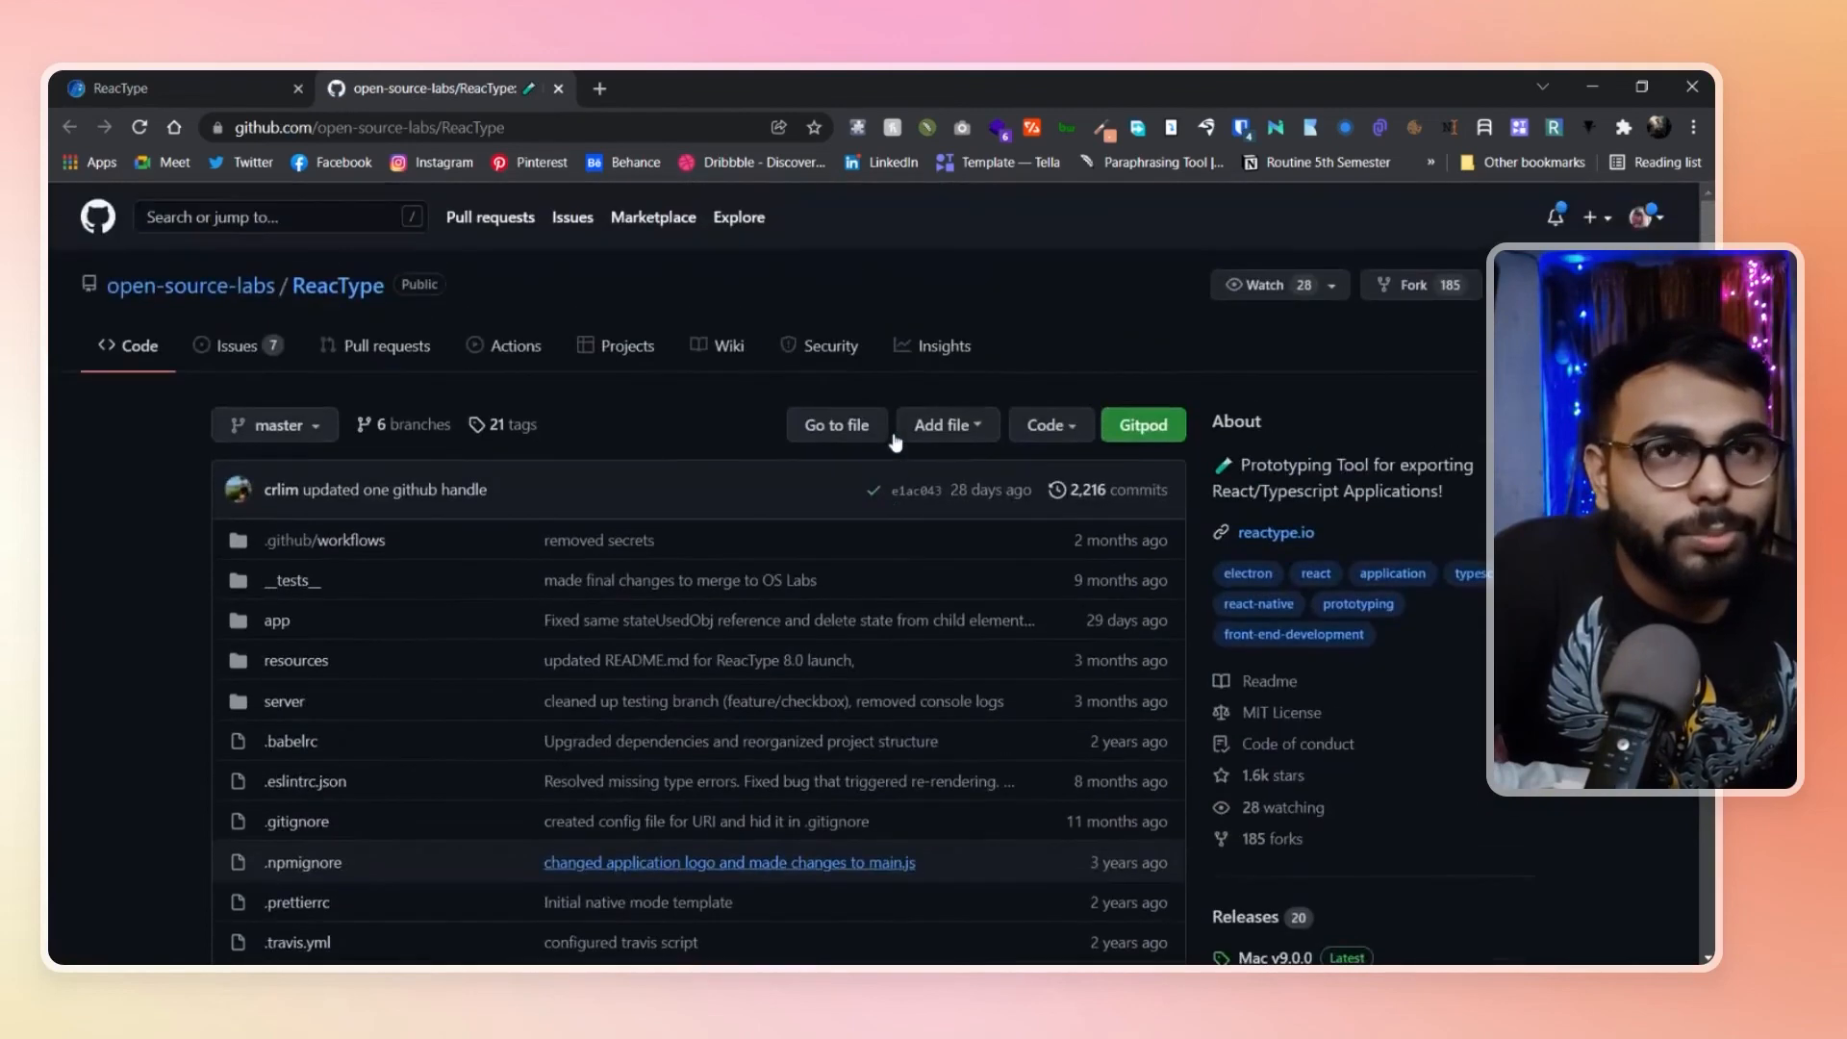
scroll("down", 3)
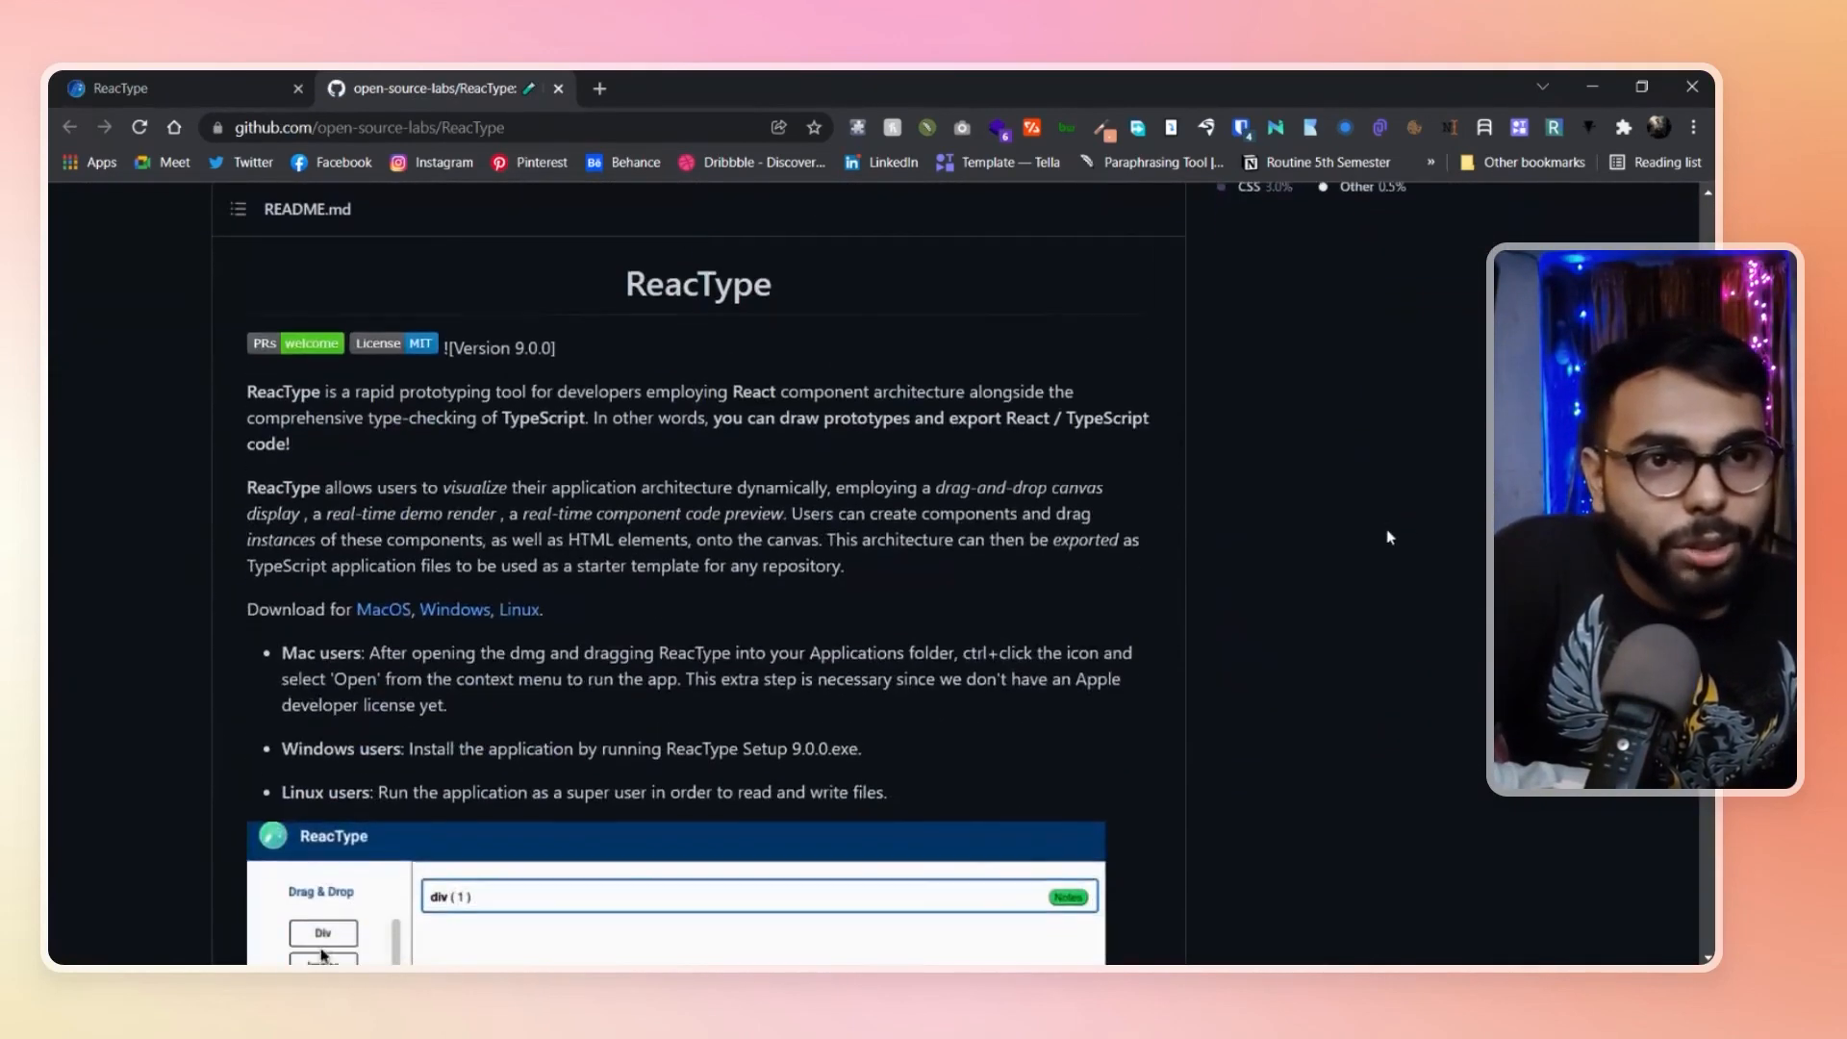
scroll("down", 3)
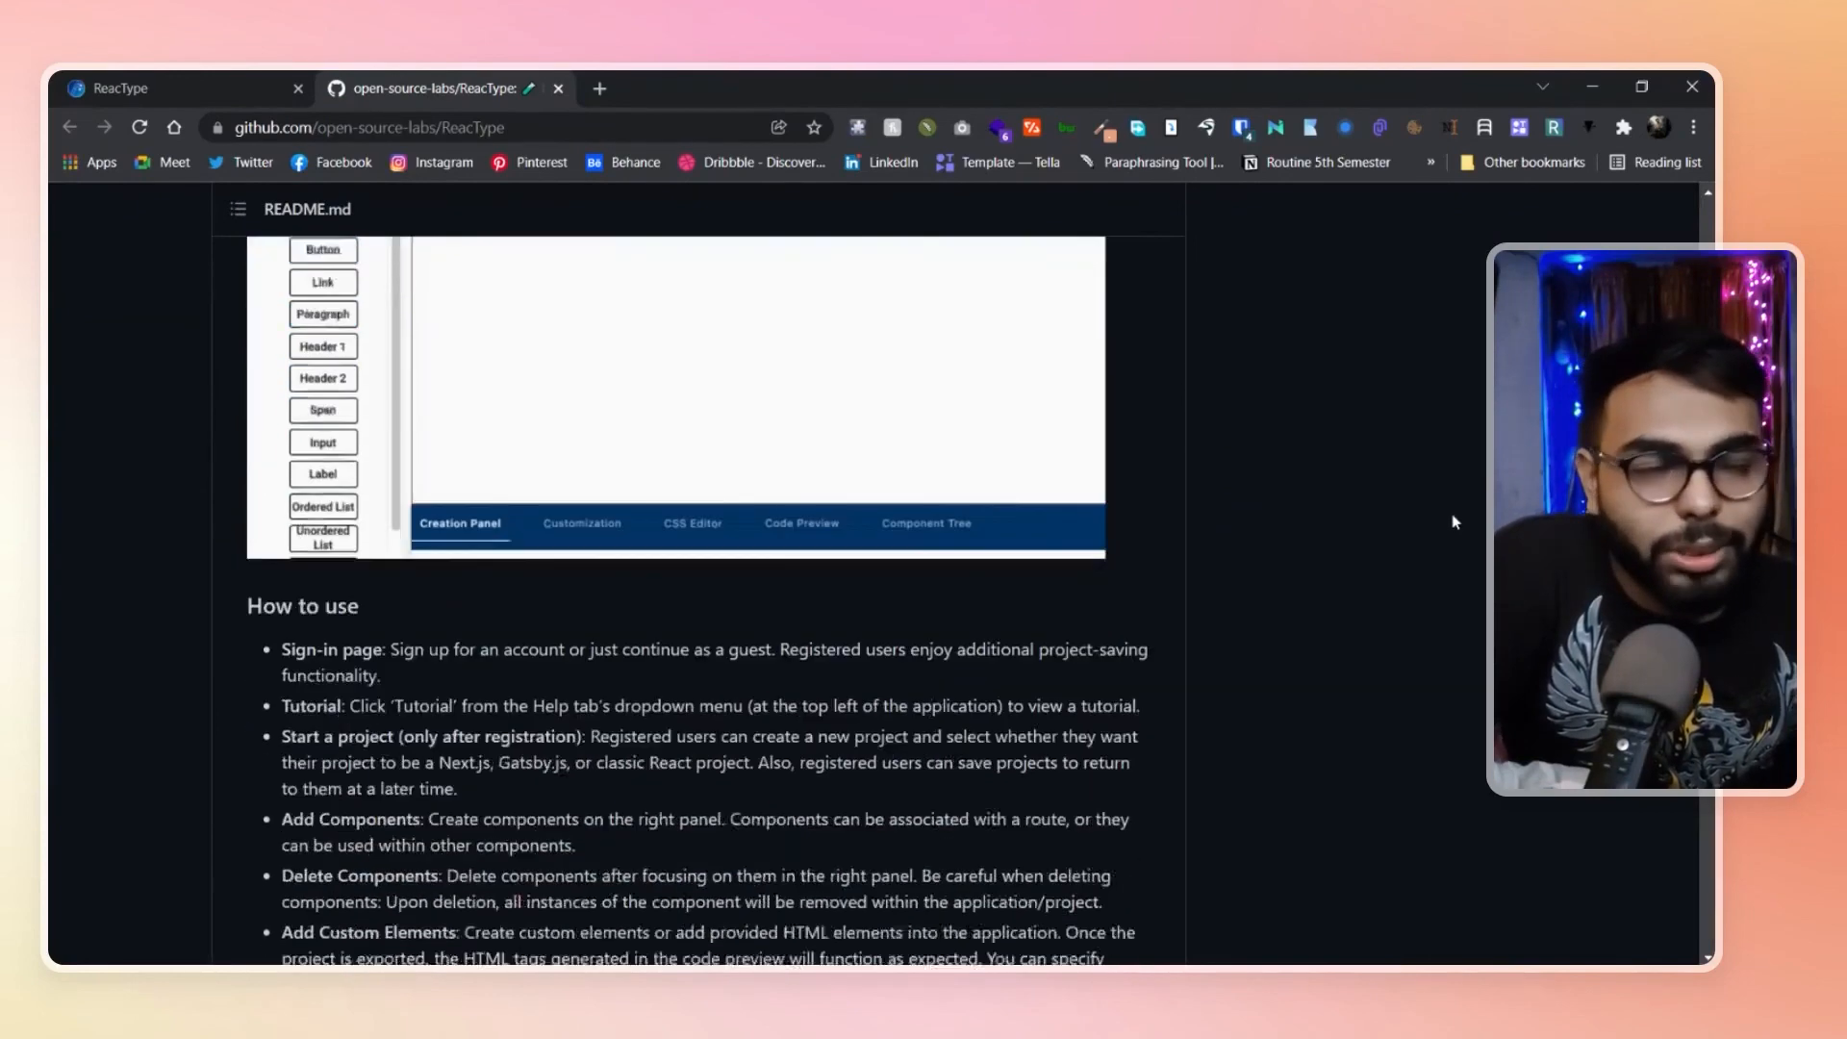